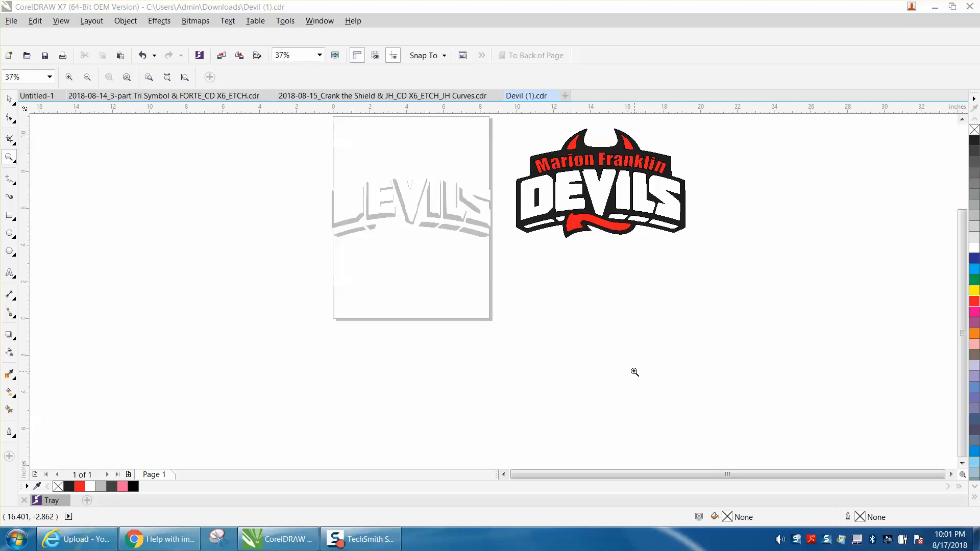
mouse_move(218, 253)
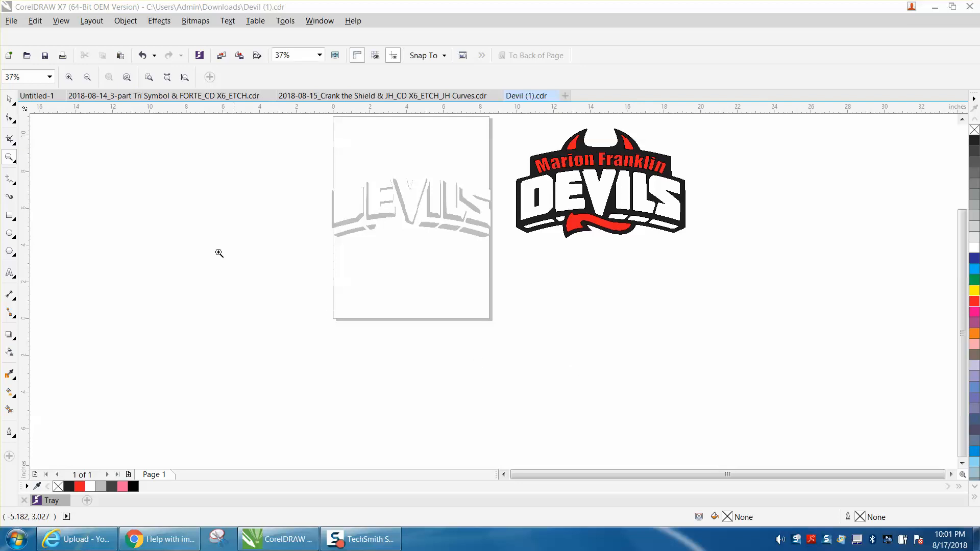
mouse_move(272, 174)
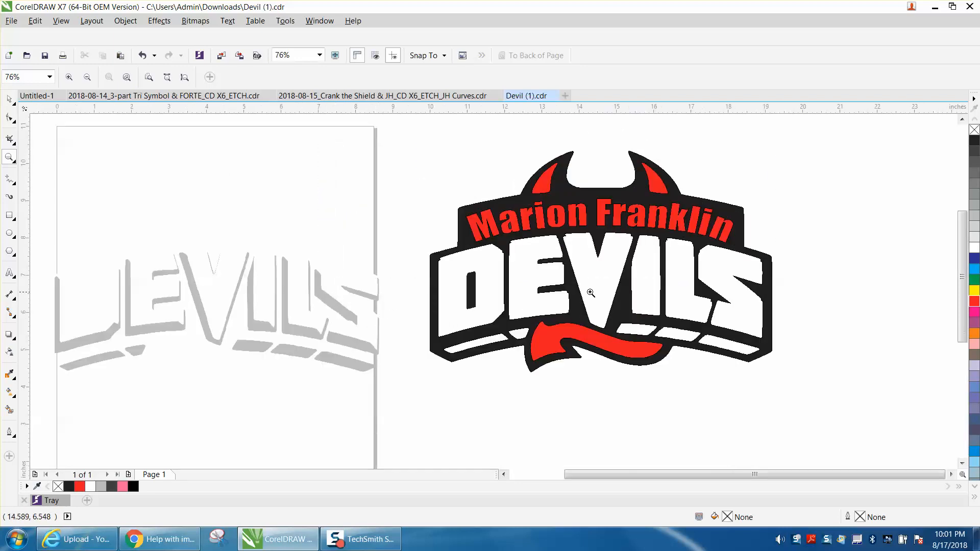
mouse_move(339, 312)
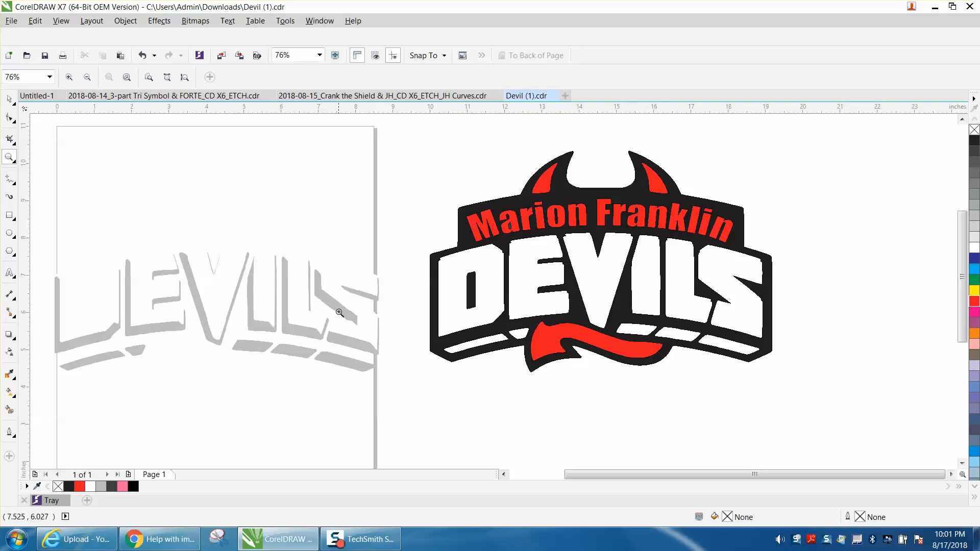
mouse_move(90, 176)
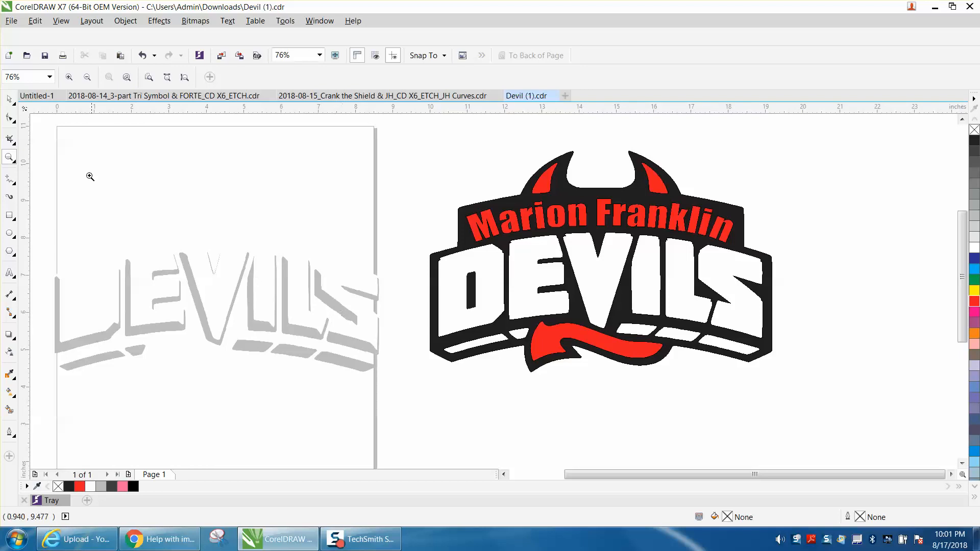
Select the gray DEVILS shadow bitmap to move it beside the color logo
click(9, 99)
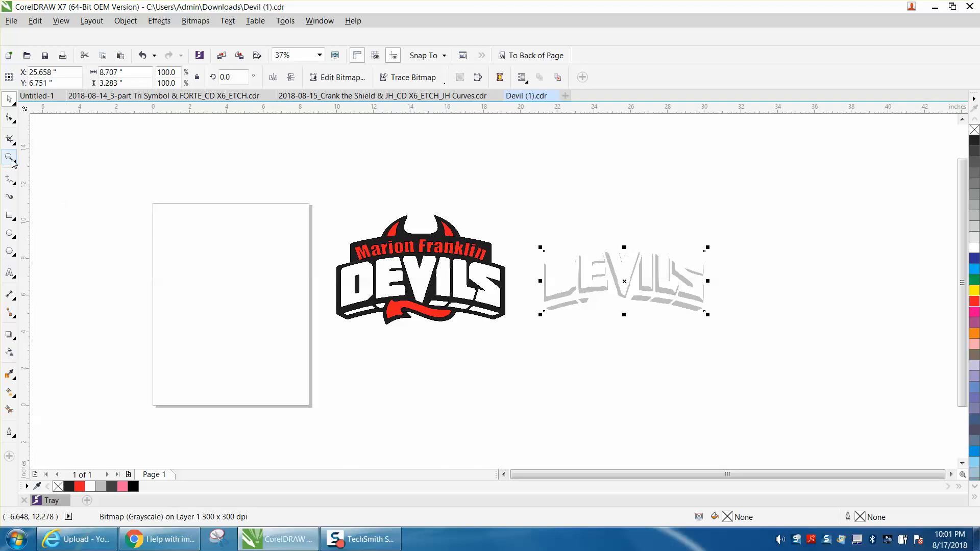
click(9, 157)
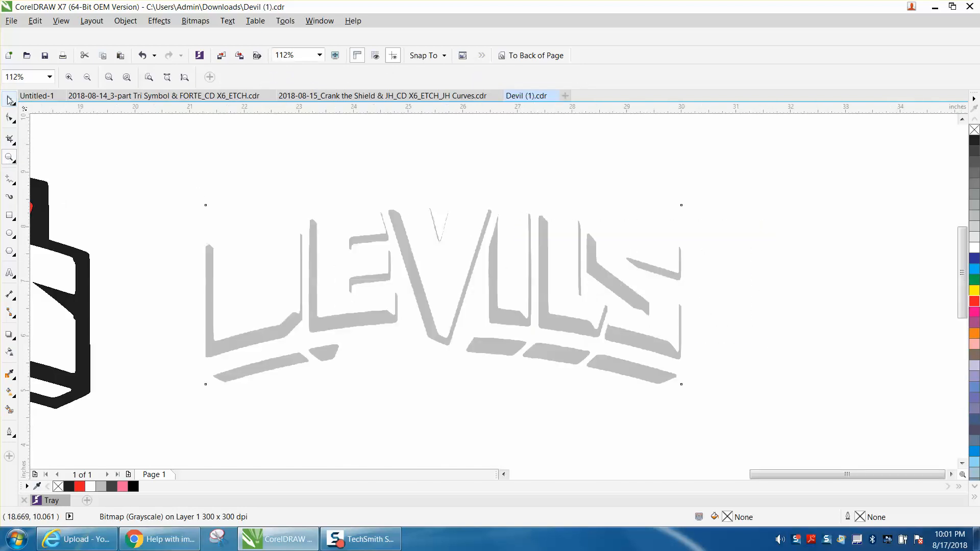
click(442, 294)
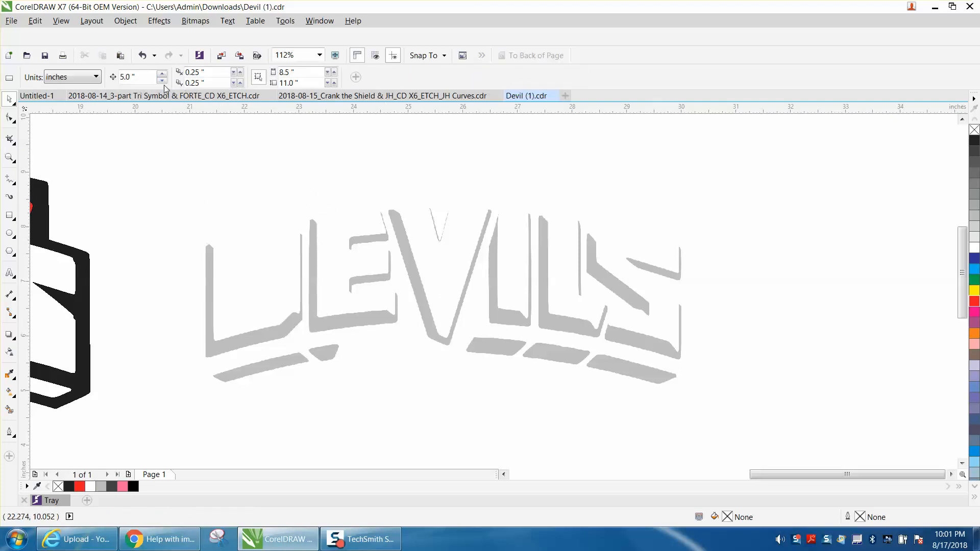
mouse_move(133, 77)
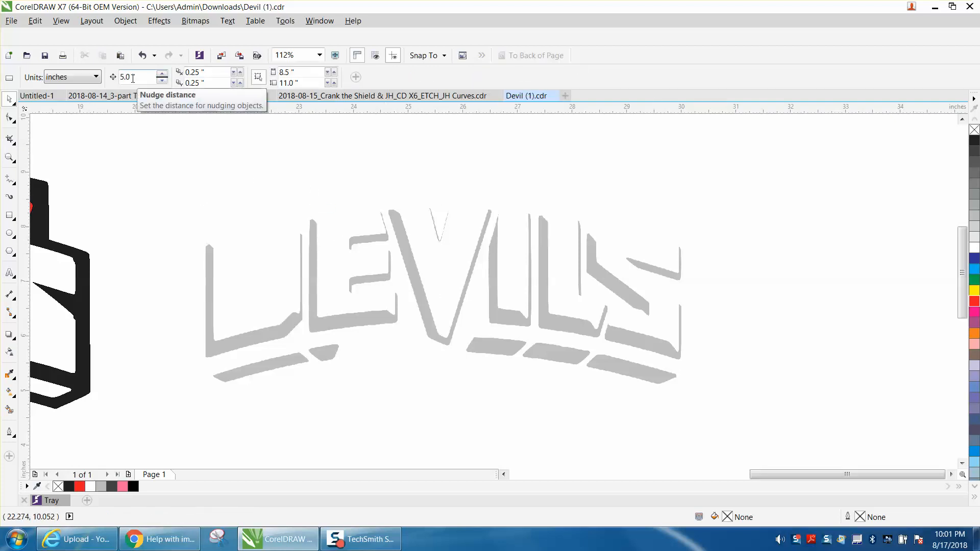
mouse_move(210, 82)
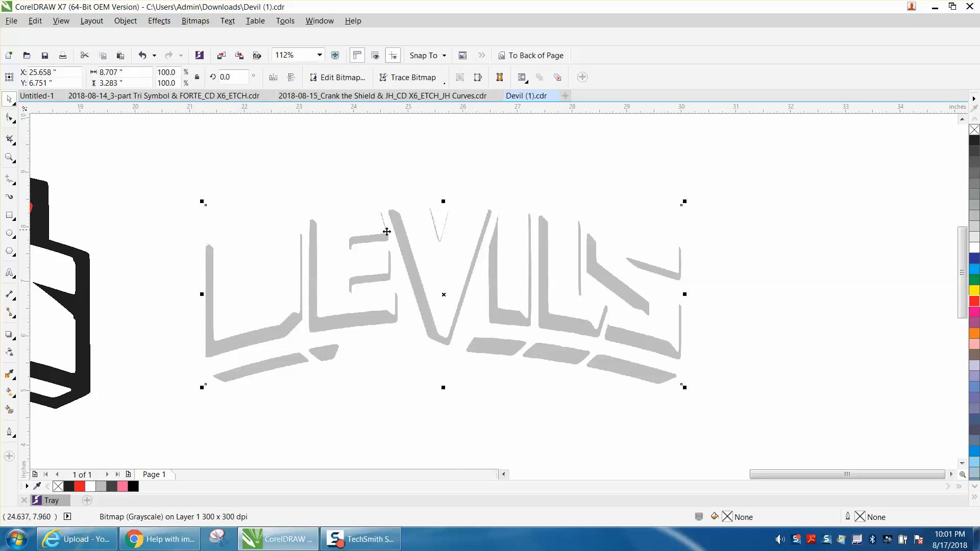
mouse_move(186, 491)
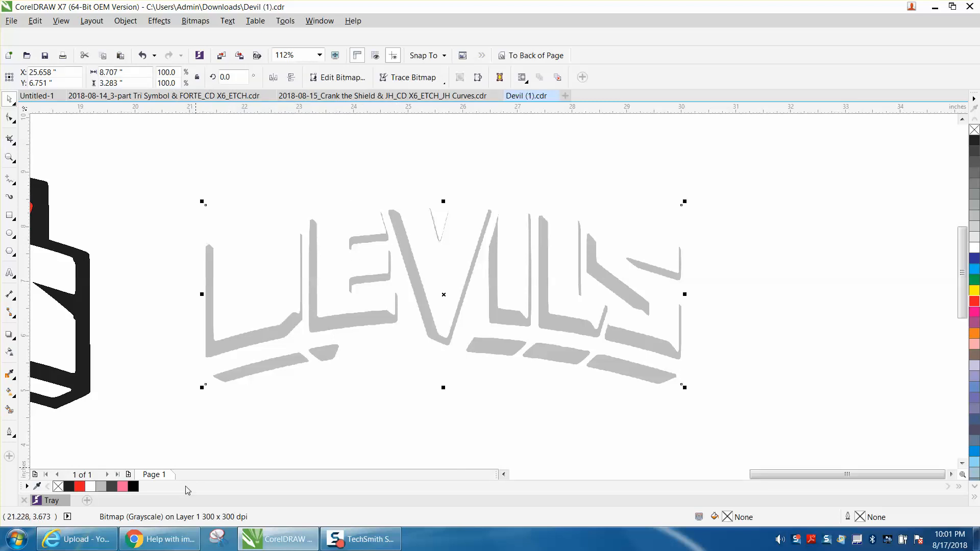
mouse_move(239, 304)
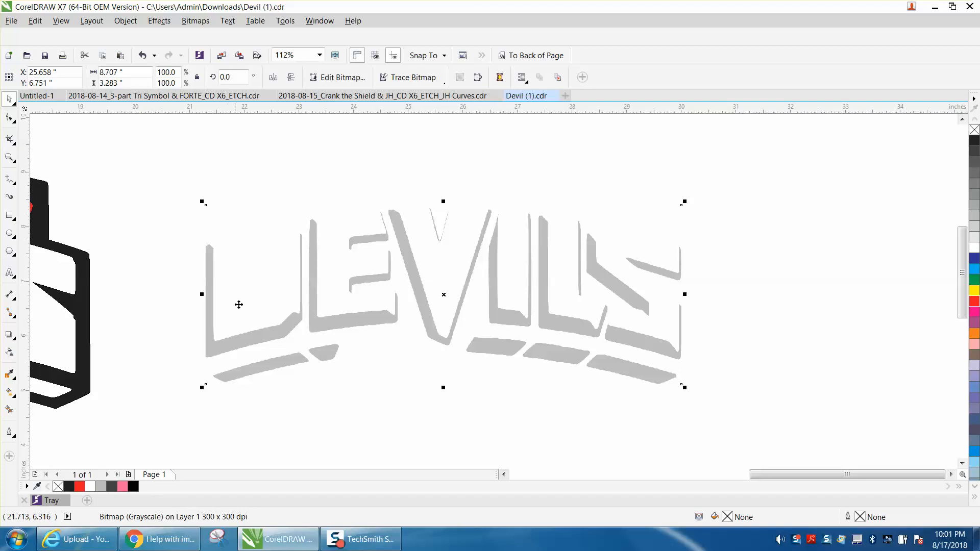
Open the Resample settings for the shadow bitmap and cancel without changes
click(195, 21)
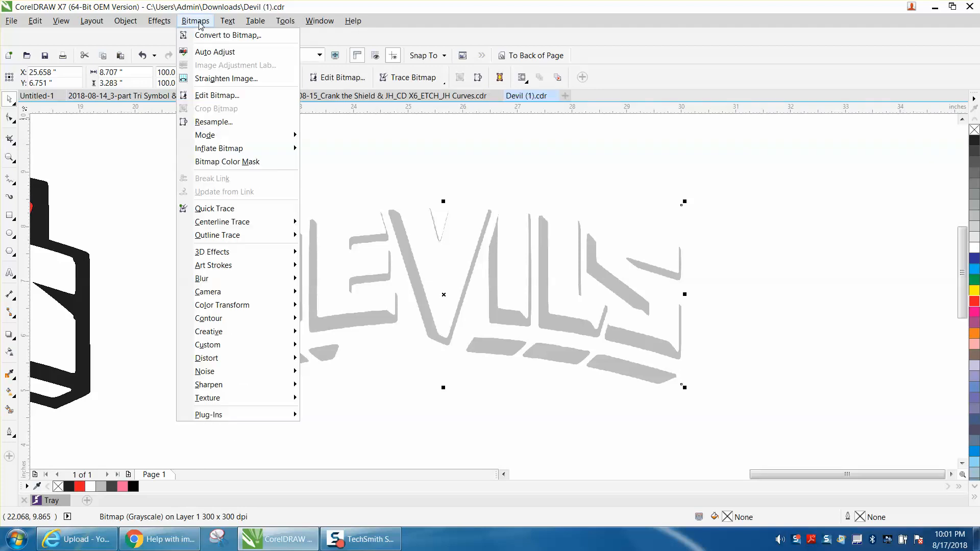
click(213, 121)
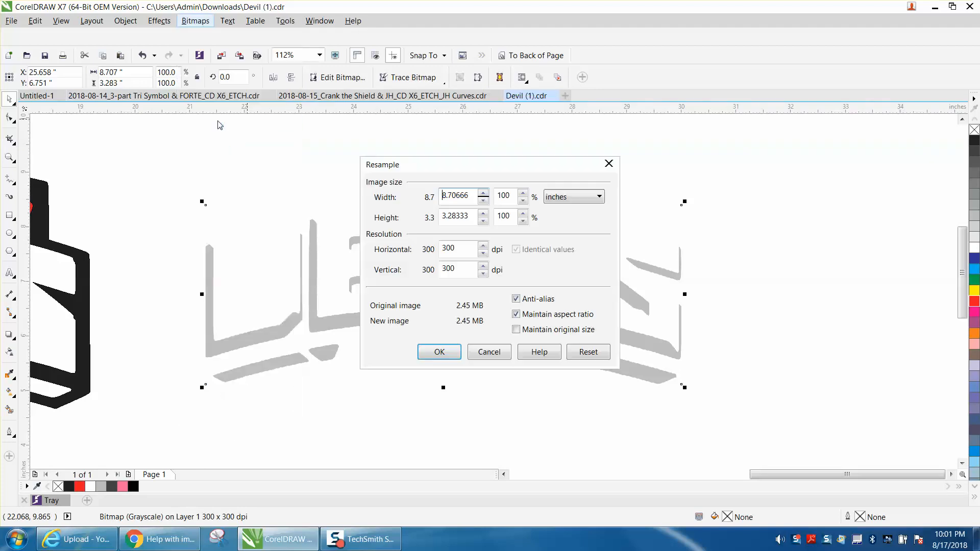
click(439, 352)
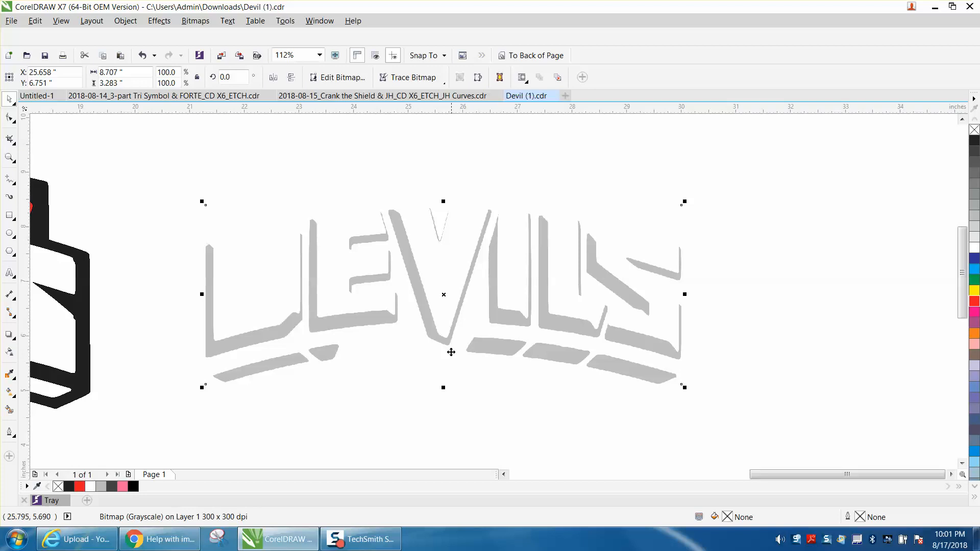
Convert the DEVILS shadow to a 300 dpi grayscale bitmap with a transparent background
click(195, 21)
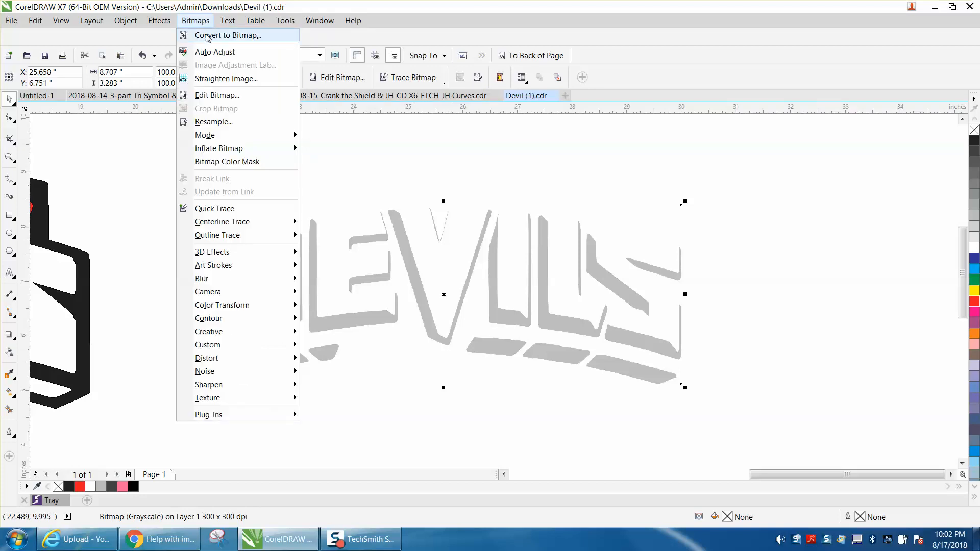
click(228, 35)
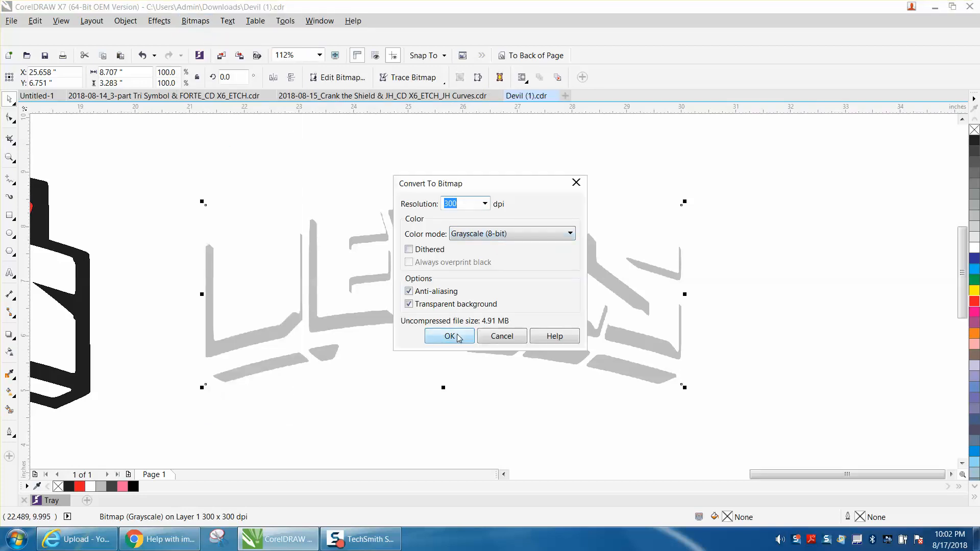
click(449, 335)
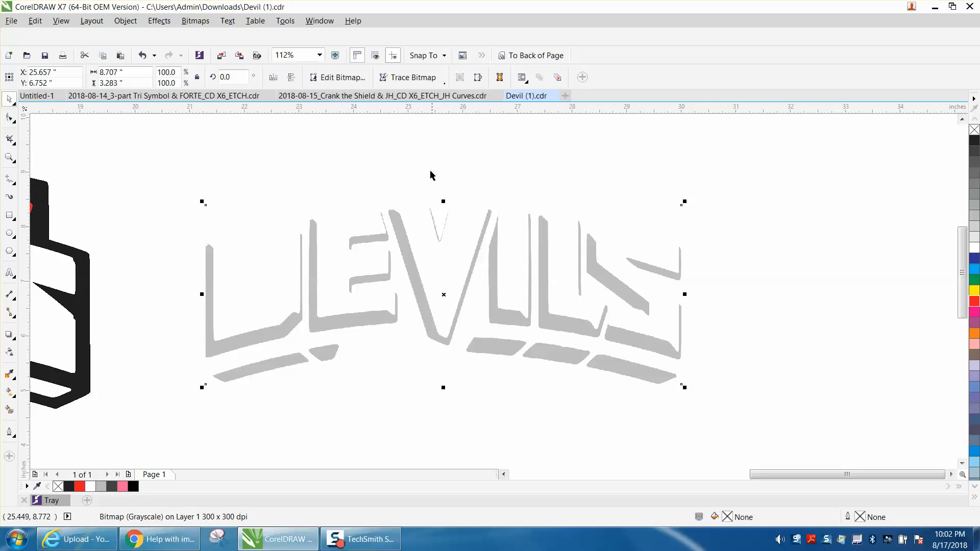
Outline-trace the shadow bitmap as clipart with reduced bitmap, higher detail and background removed
click(410, 77)
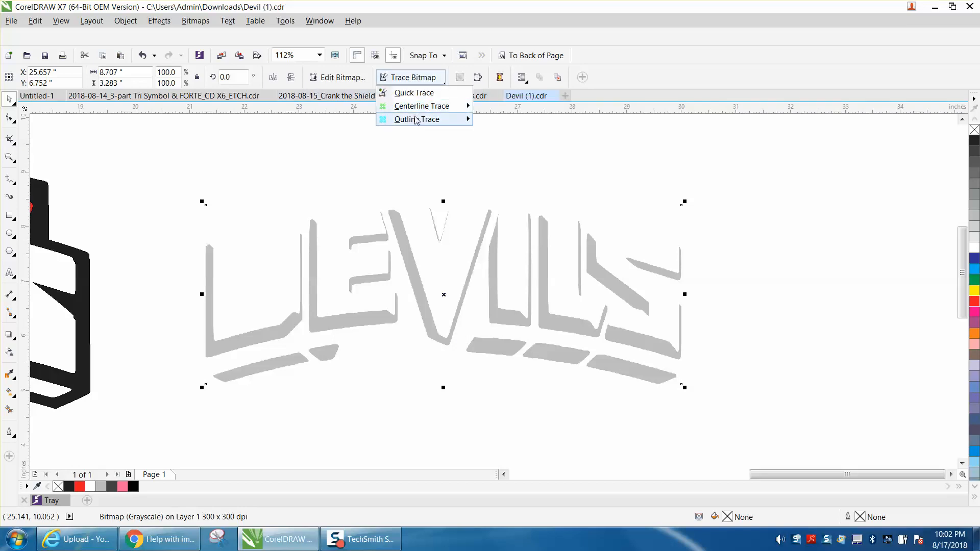
click(416, 119)
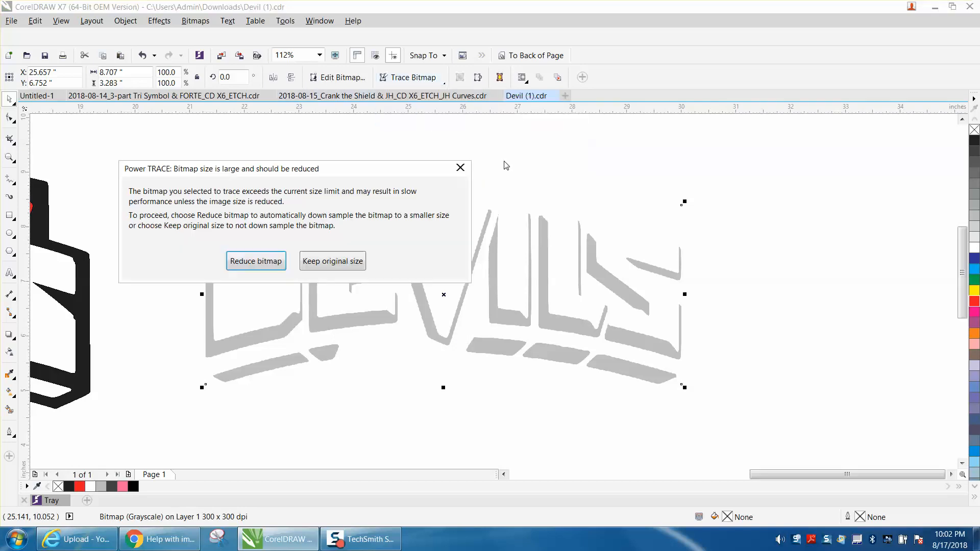
mouse_move(255, 260)
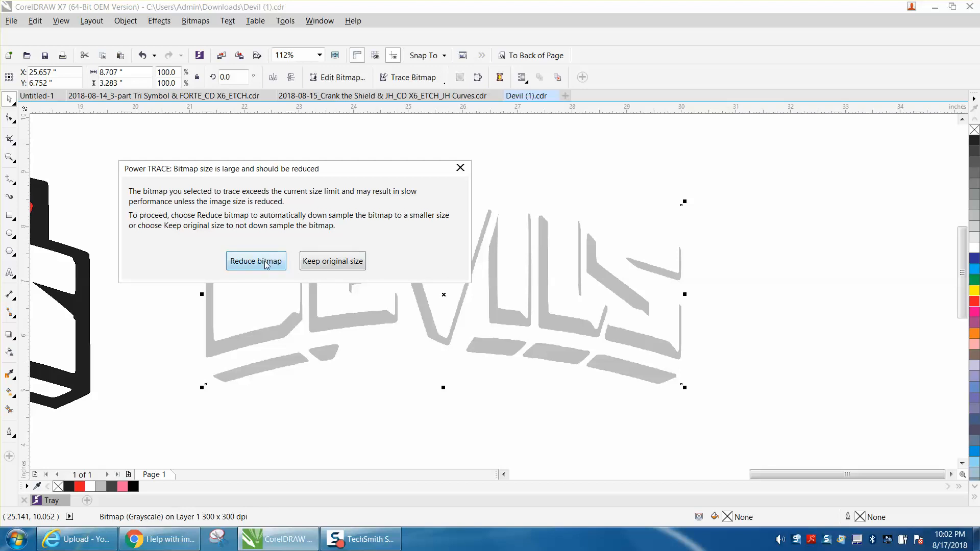
click(255, 260)
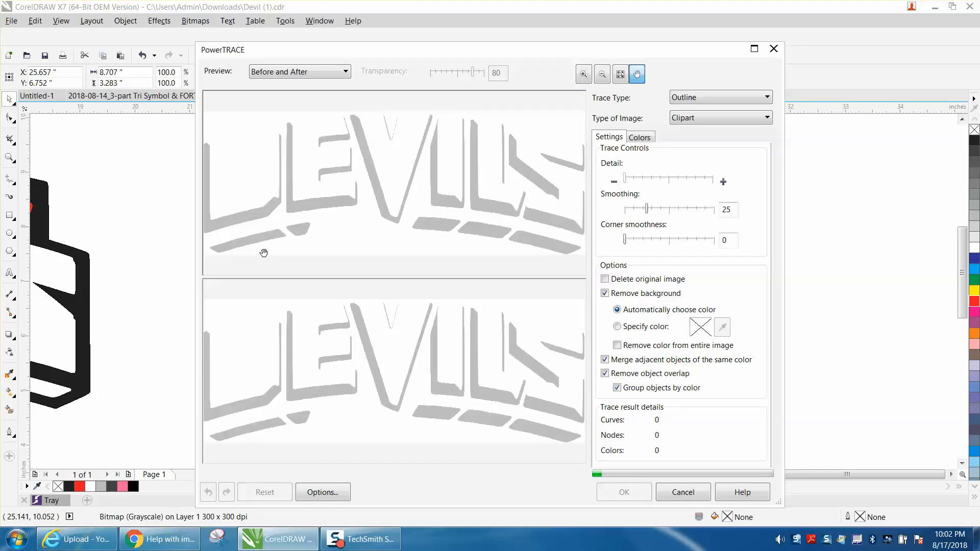
mouse_move(606, 397)
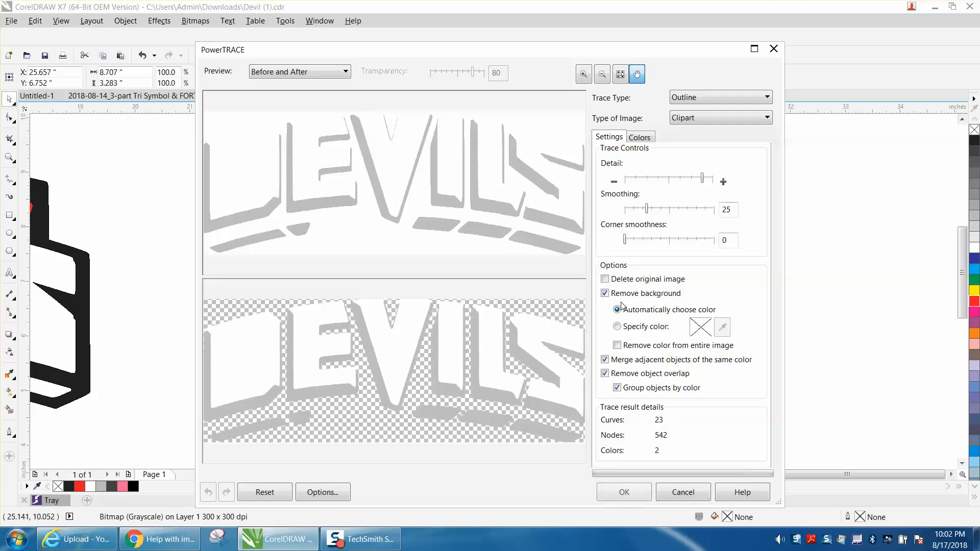
click(616, 309)
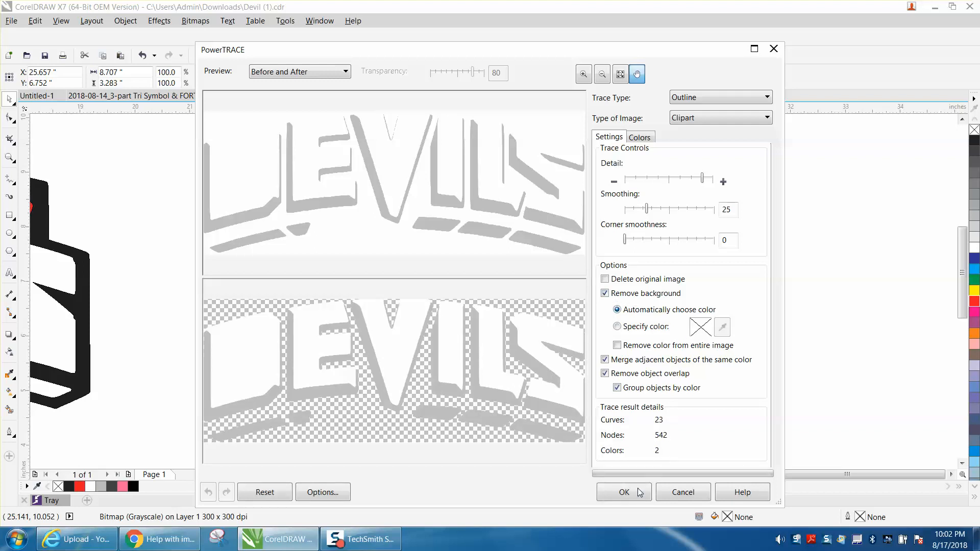
click(623, 492)
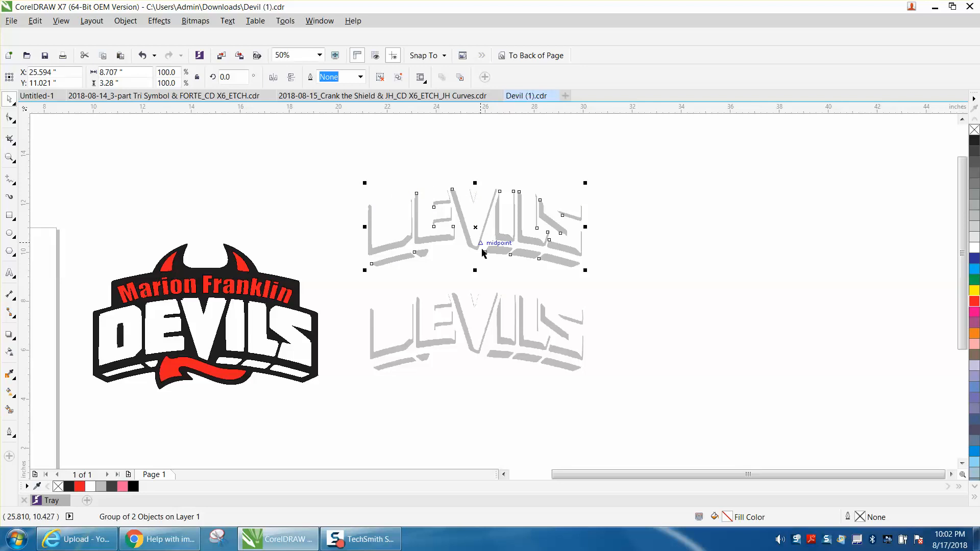
mouse_move(282, 478)
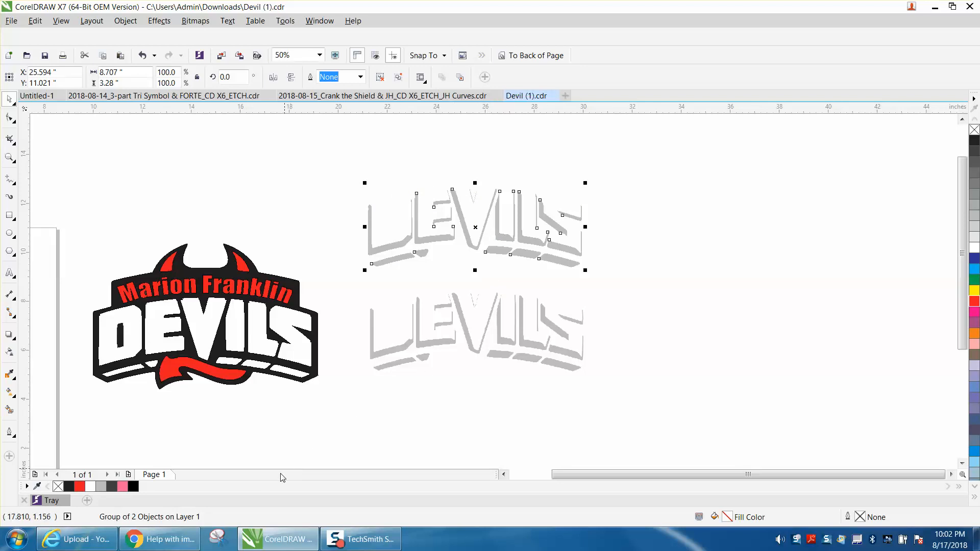
mouse_move(481, 345)
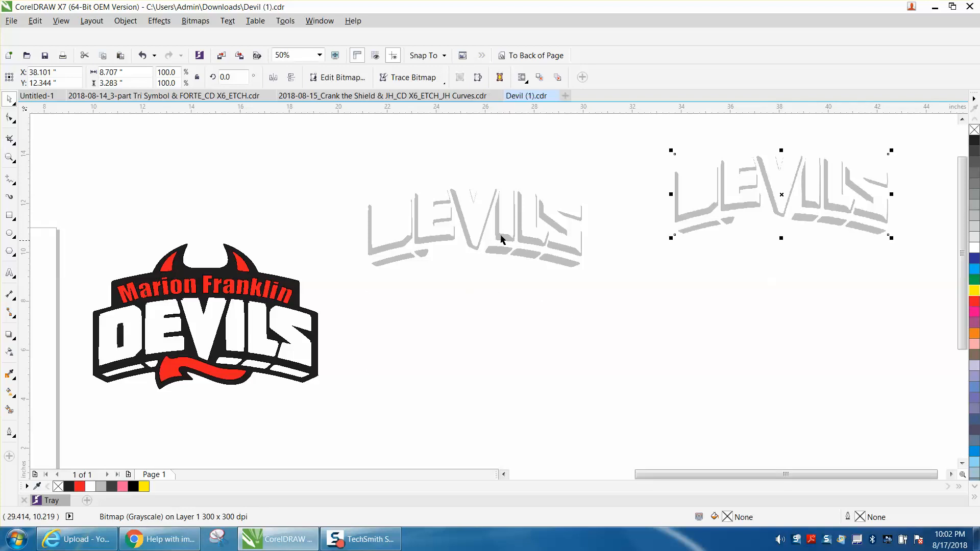
mouse_move(526, 233)
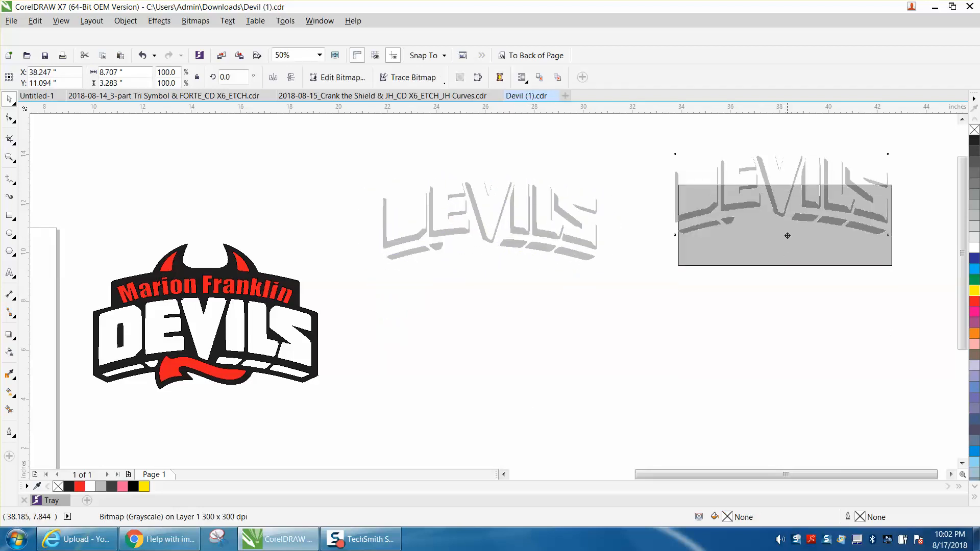
Add a yellow backdrop rectangle behind both DEVILS shadows to check them
click(11, 215)
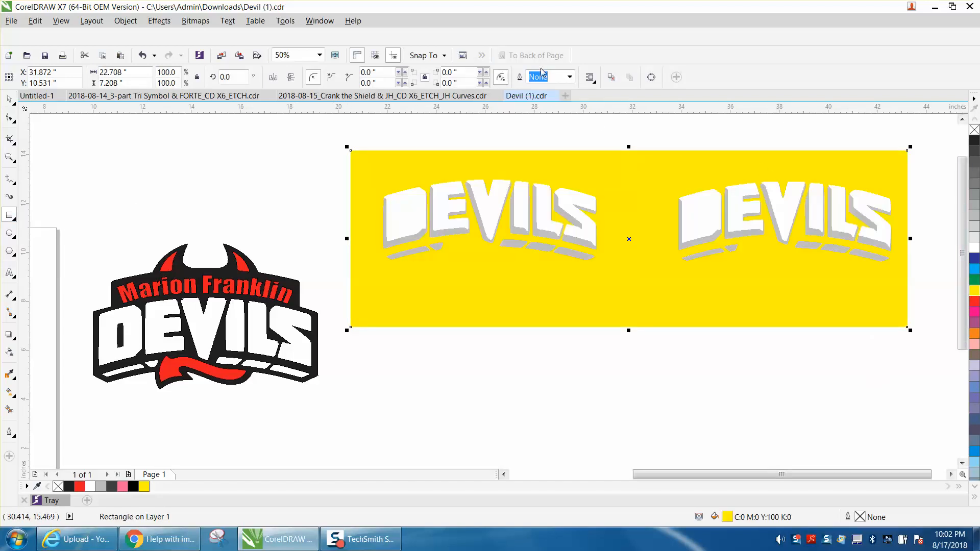
mouse_move(645, 258)
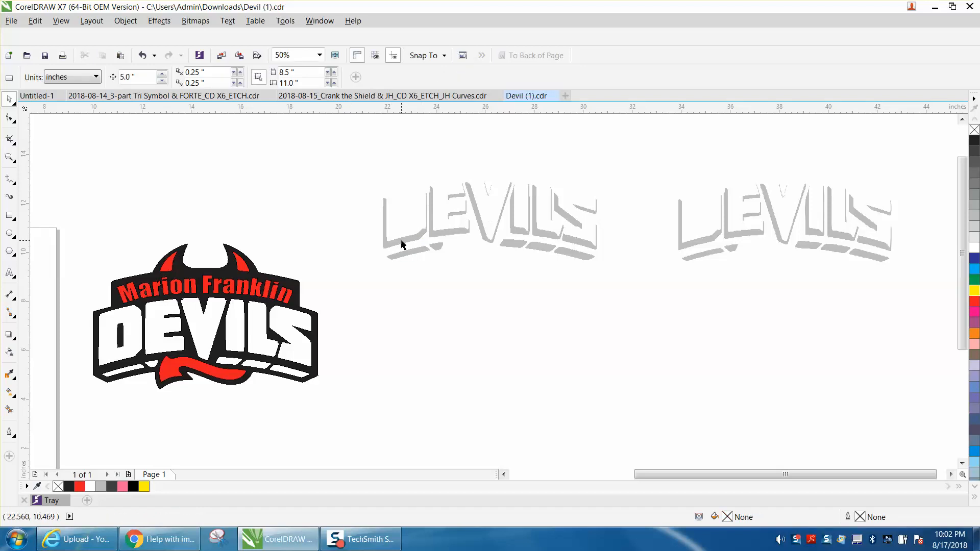
Ungroup the left traced shadow and show its pieces as unfilled red hairline outlines
click(124, 21)
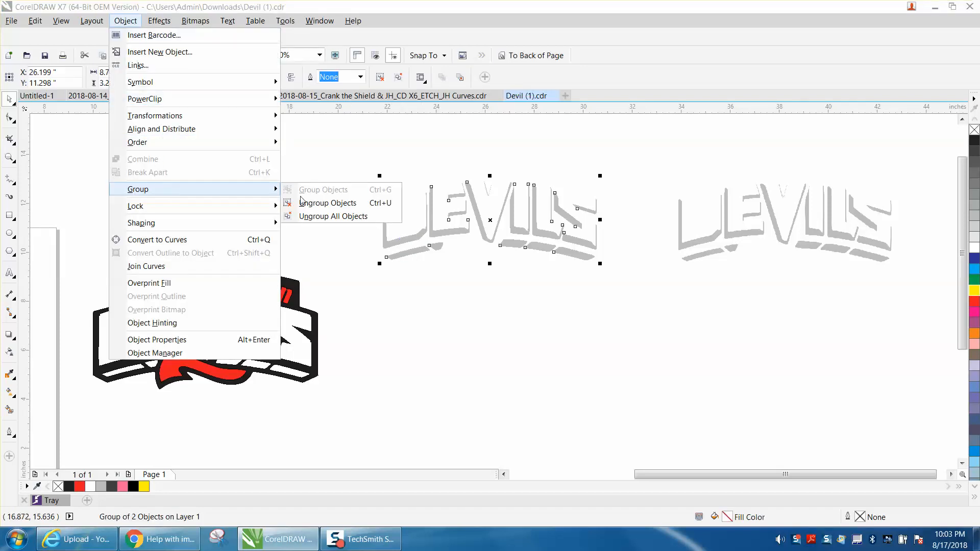
click(327, 202)
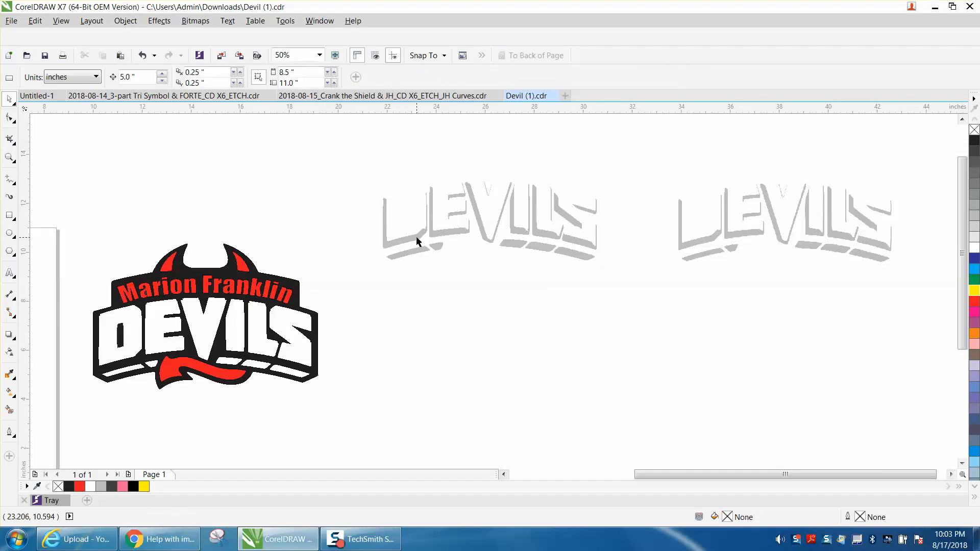
mouse_move(421, 232)
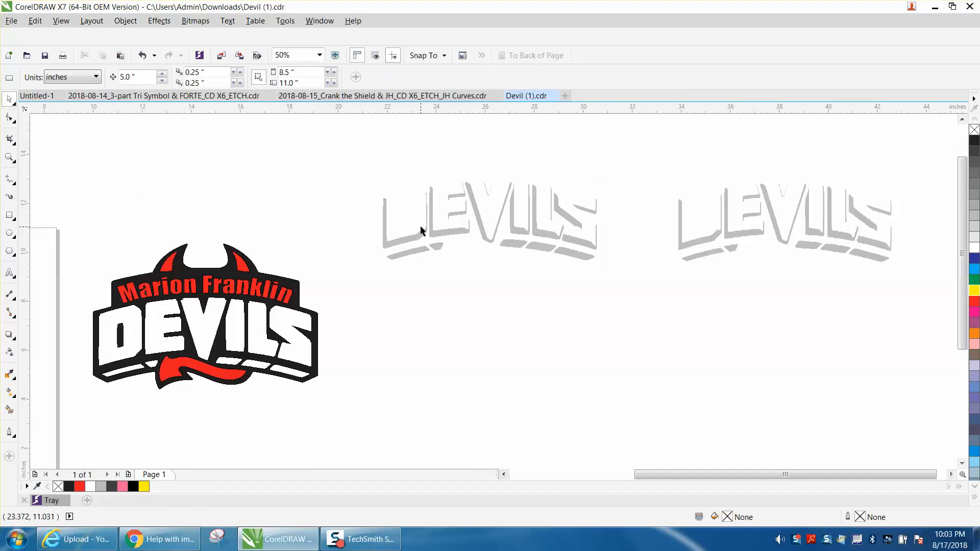
mouse_move(361, 149)
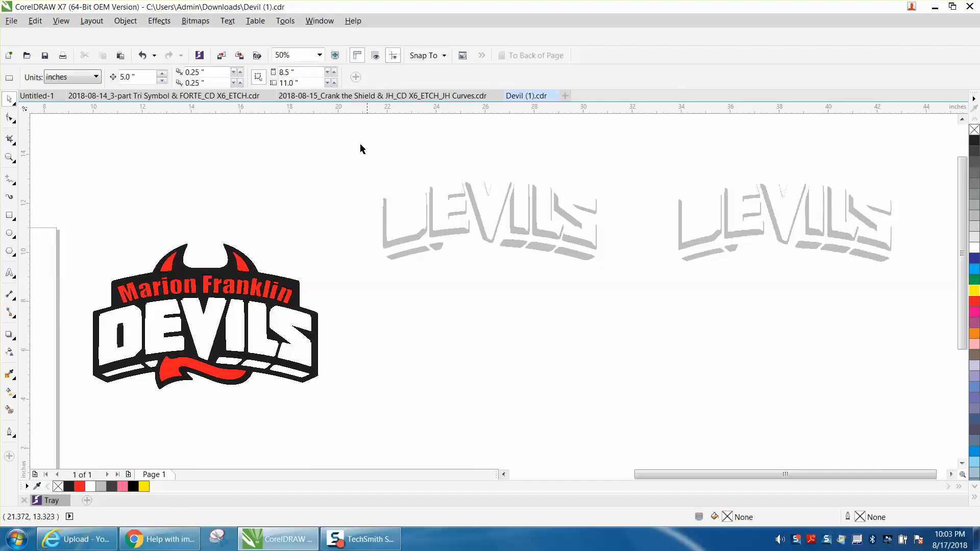
click(489, 220)
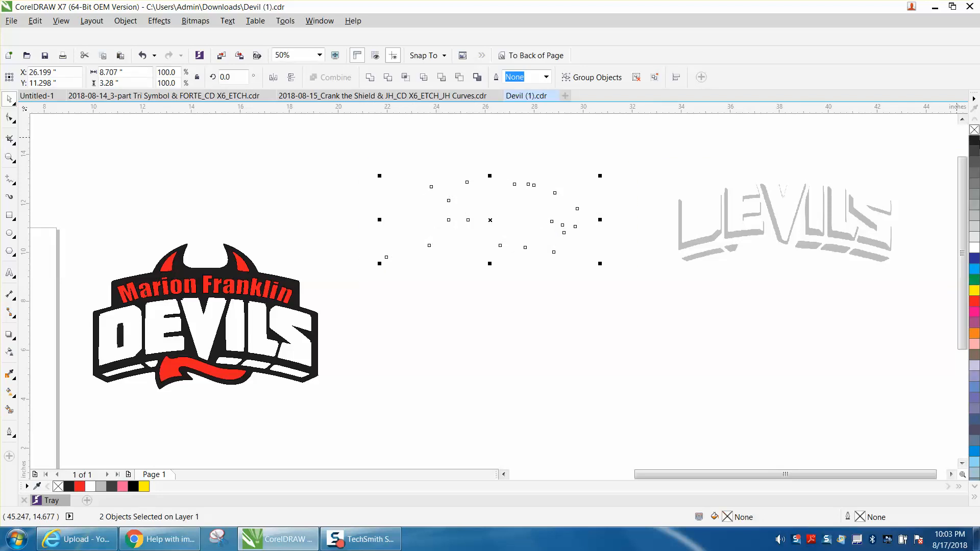
click(522, 77)
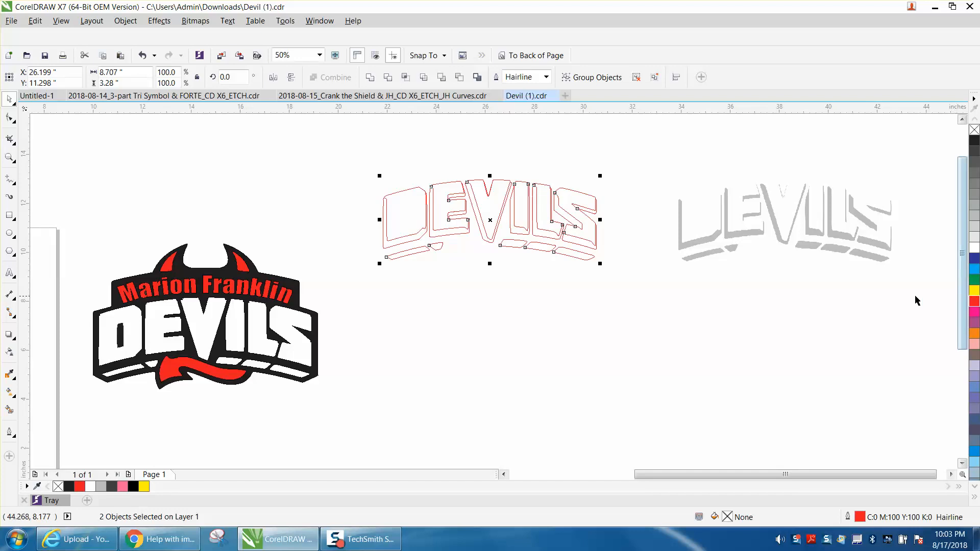
mouse_move(456, 249)
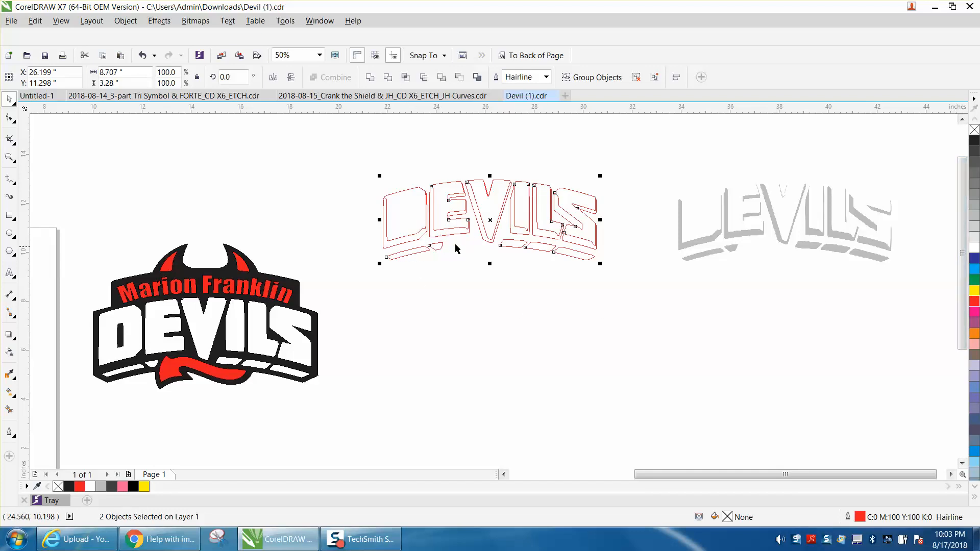
mouse_move(228, 237)
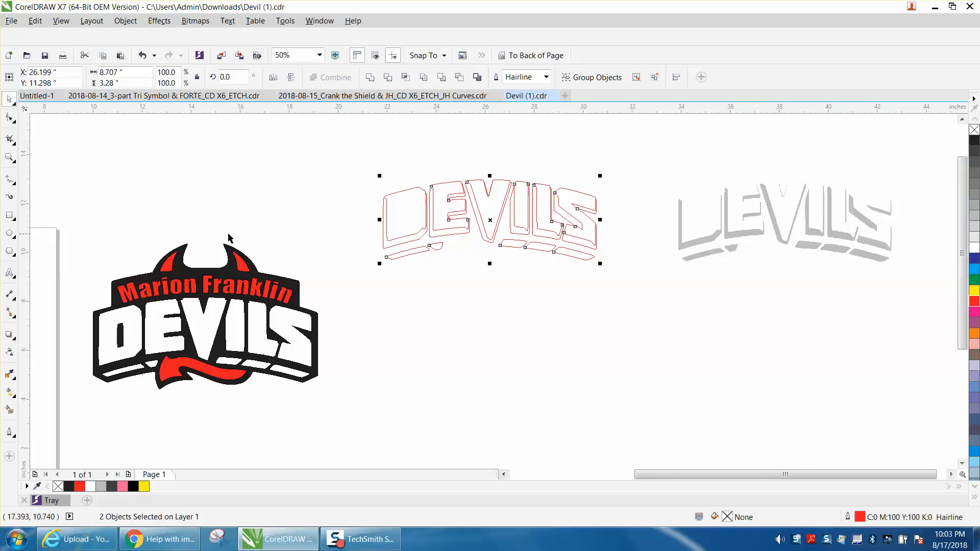
click(9, 157)
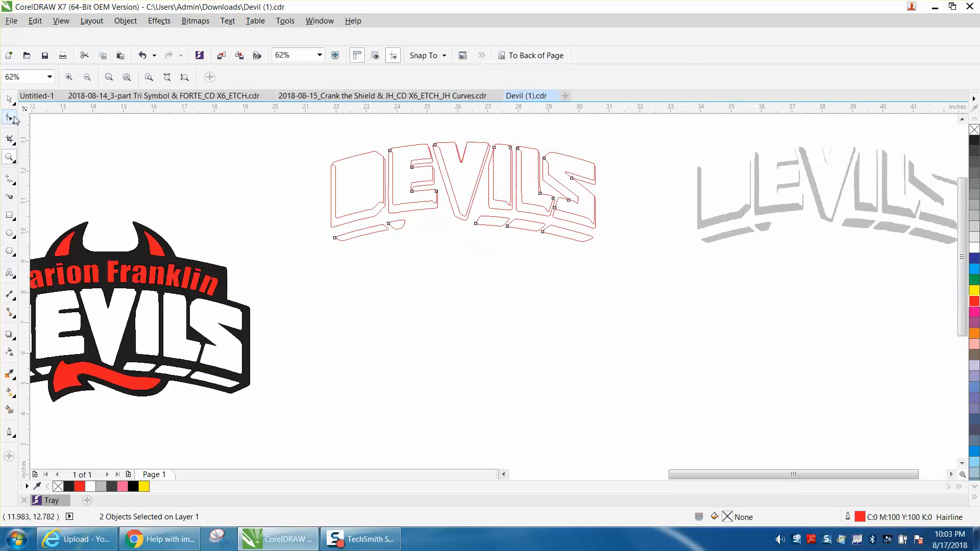
Smart-fill inside the red outlines to make a black DEVILS copy and move it below
click(462, 191)
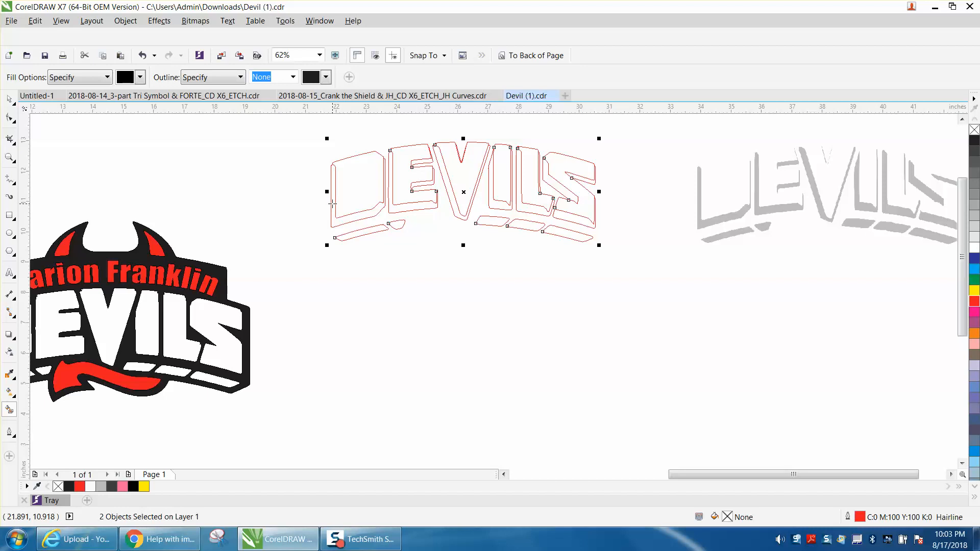
click(354, 200)
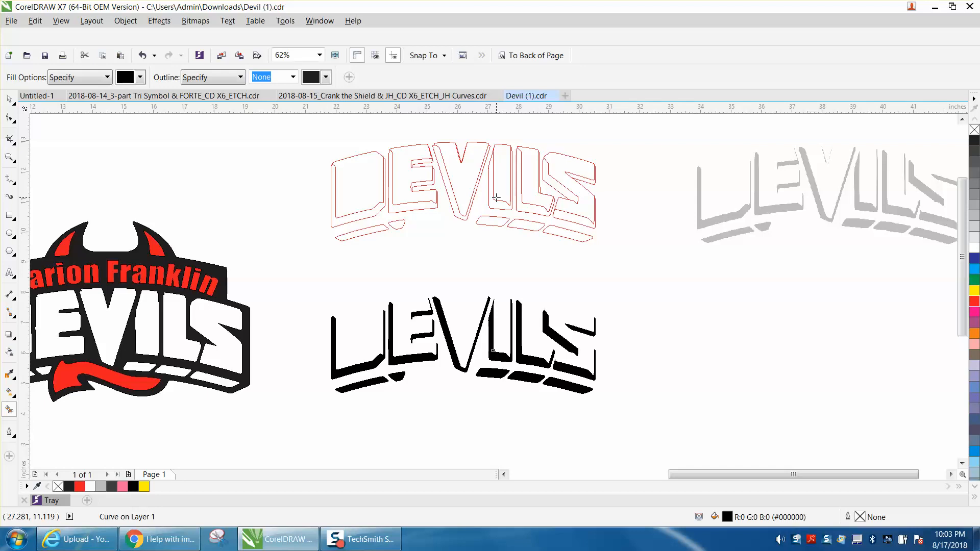
mouse_move(560, 260)
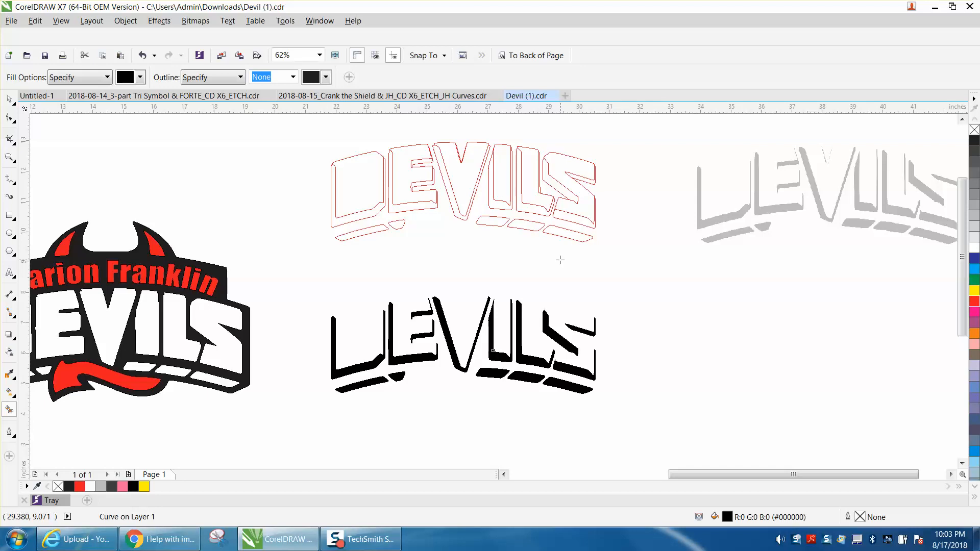
mouse_move(550, 260)
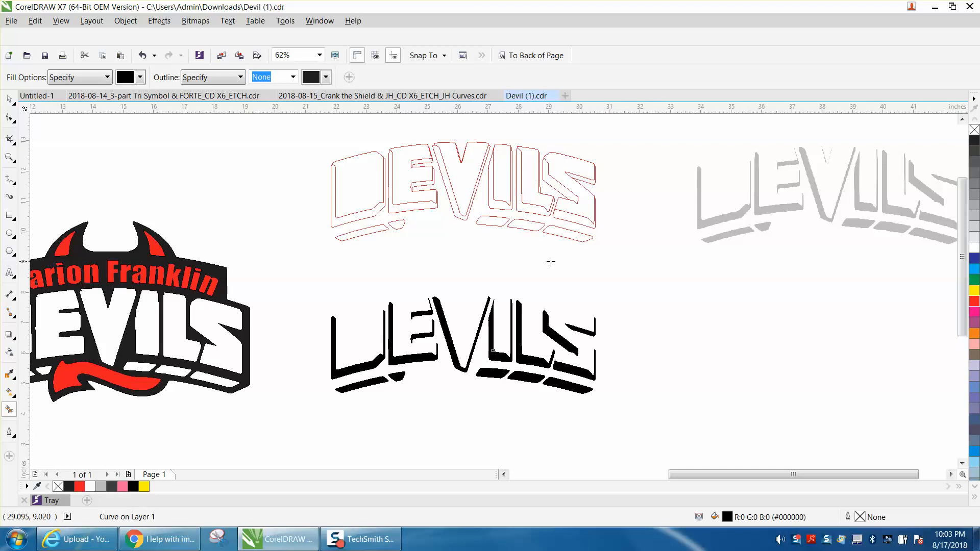
click(497, 344)
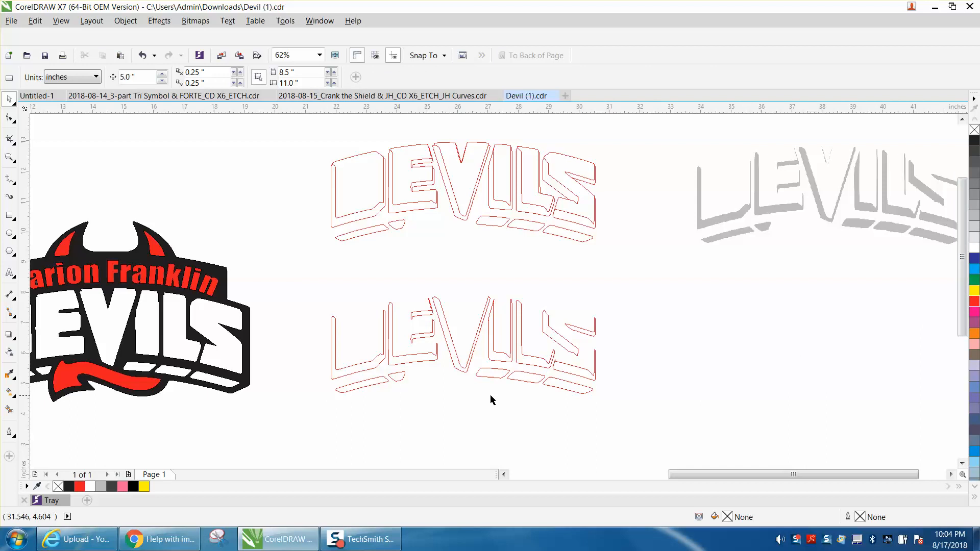
mouse_move(168, 270)
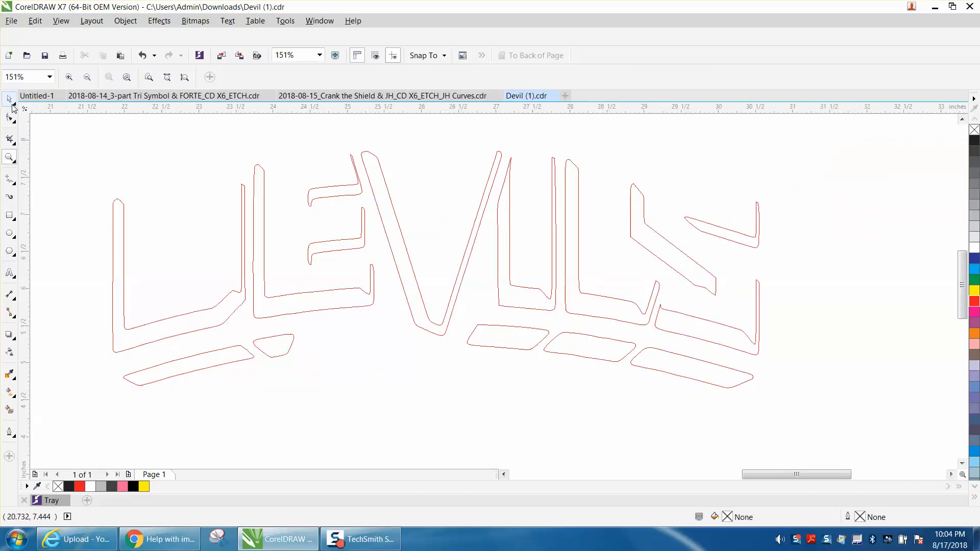
Select the bottom-left shadow bar of the lower outlined DEVILS copy
click(197, 368)
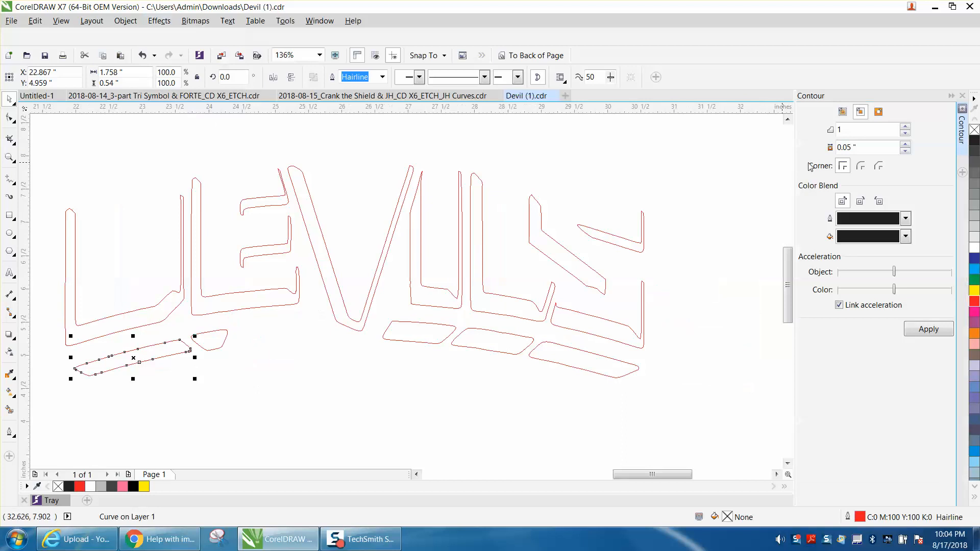
mouse_move(860, 112)
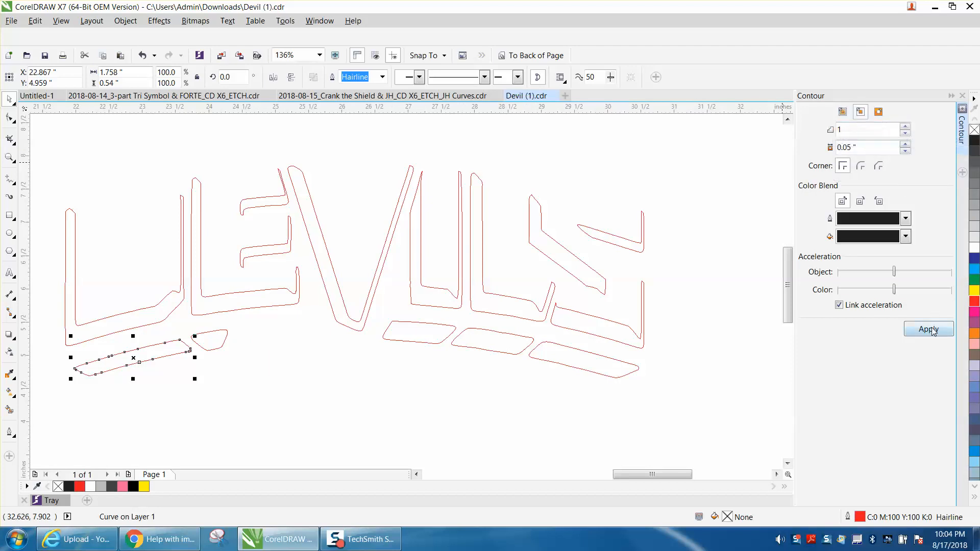
Apply a one-step 0.05-inch inside contour to the bar and break the contour group apart
click(928, 330)
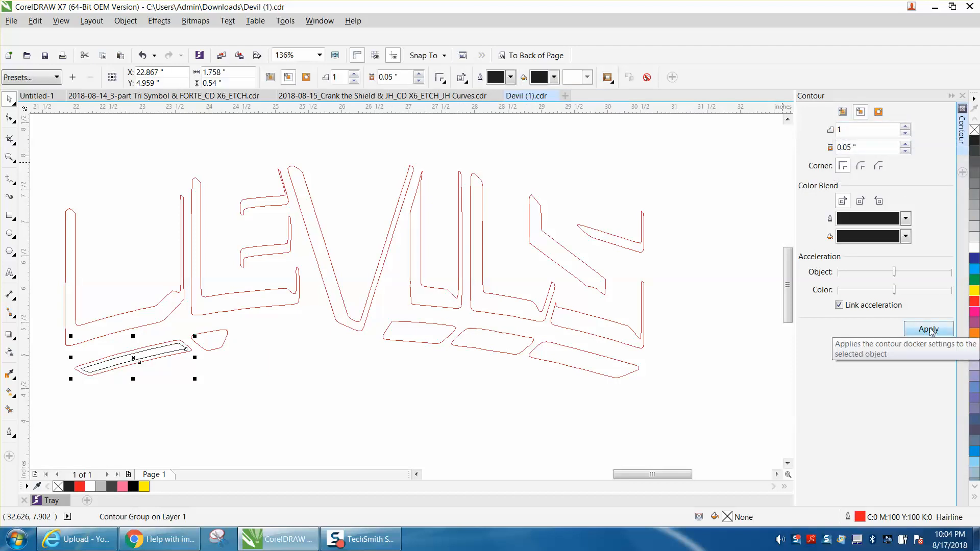
mouse_move(159, 20)
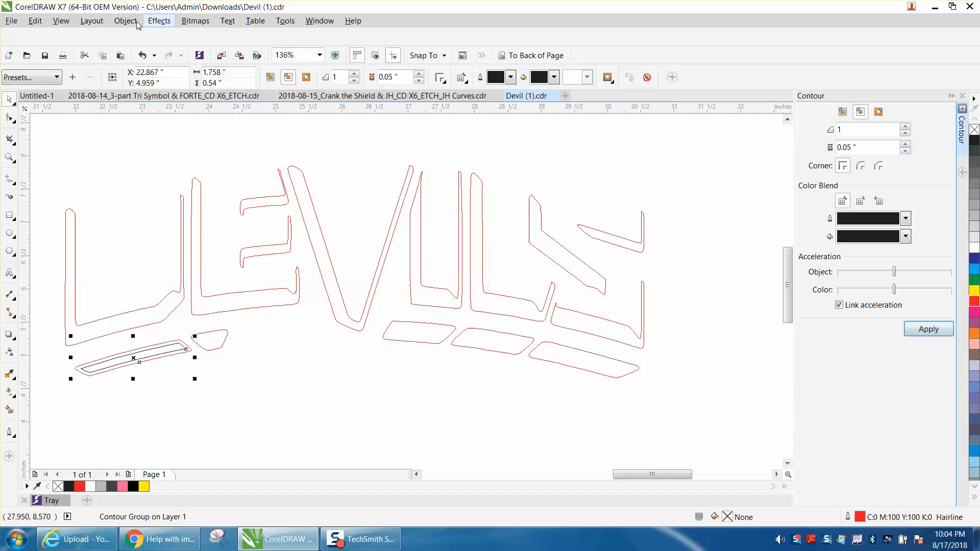
click(126, 20)
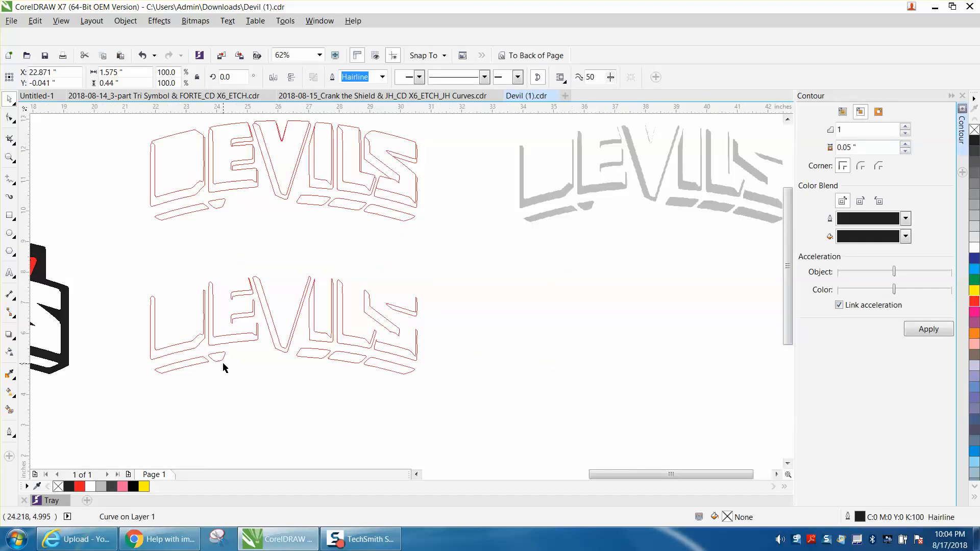
Separate the L piece's contour into its own shape and select the small piece under the E
scroll(down, 3)
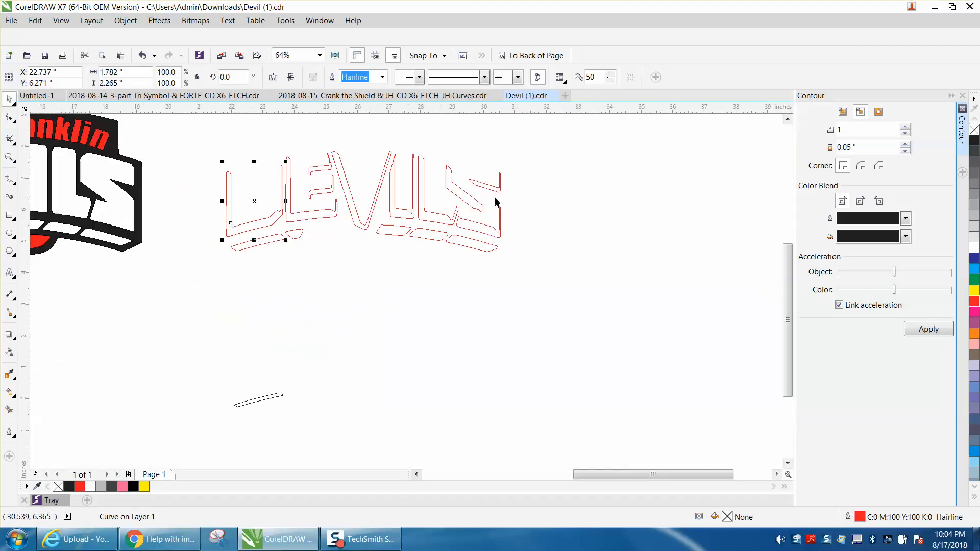
mouse_move(921, 315)
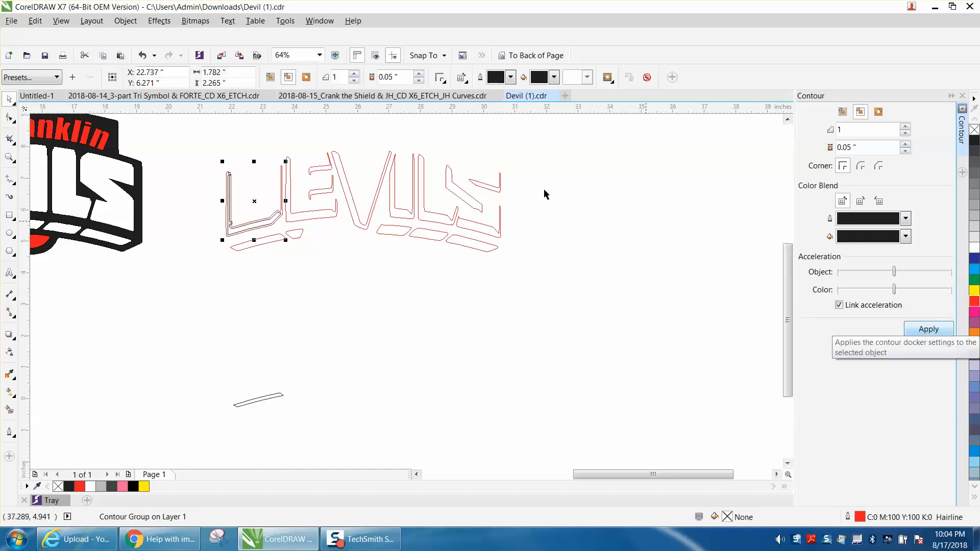
click(125, 20)
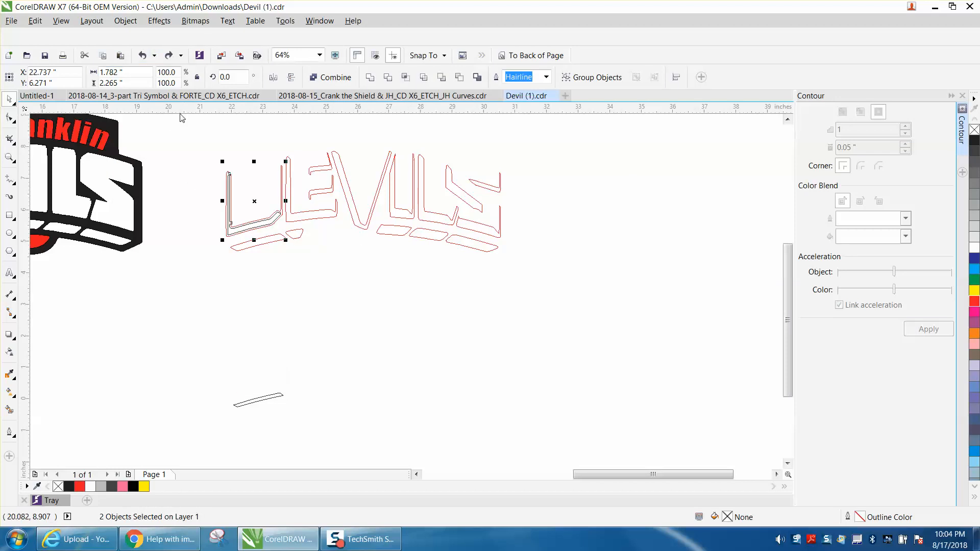
mouse_move(236, 117)
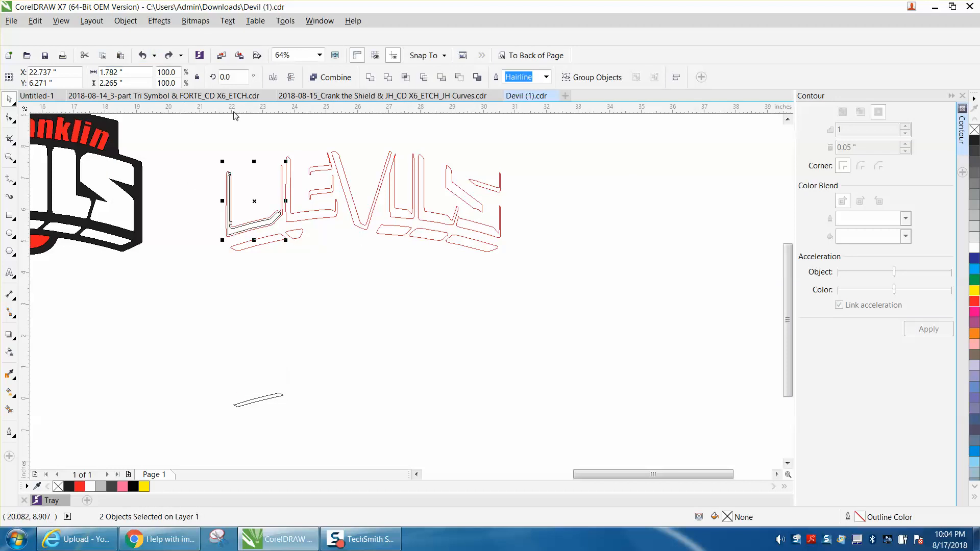
click(274, 218)
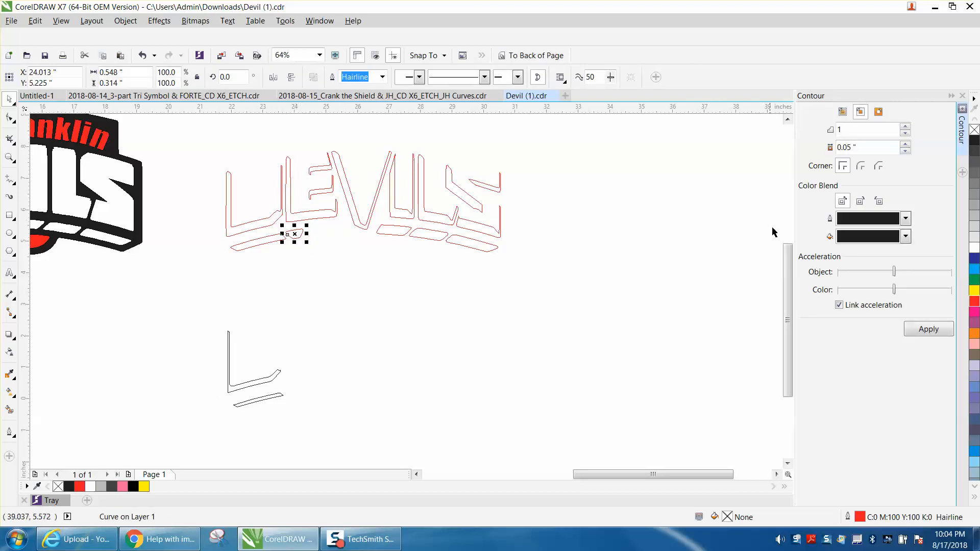
Give the small piece a one-step 0.05-inch inside contour and break it apart
click(928, 329)
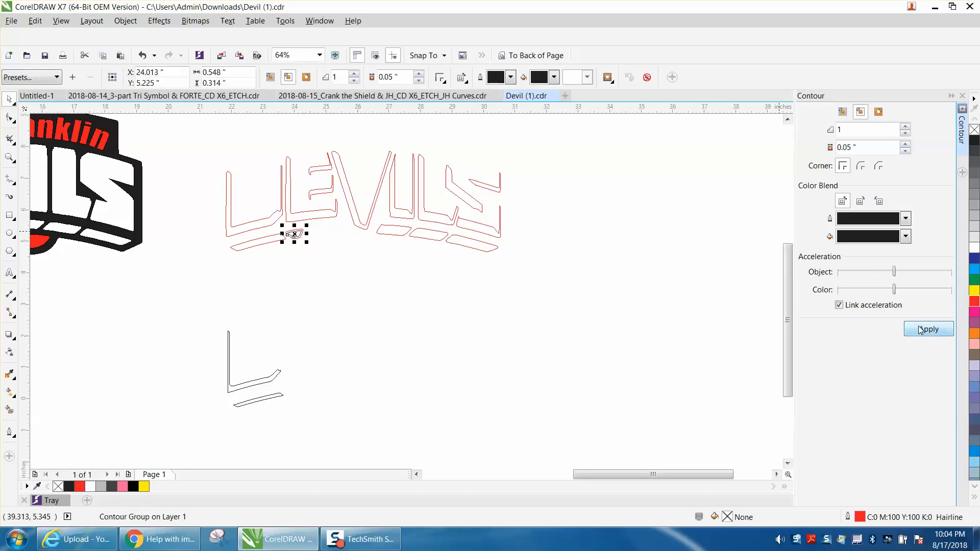
mouse_move(922, 330)
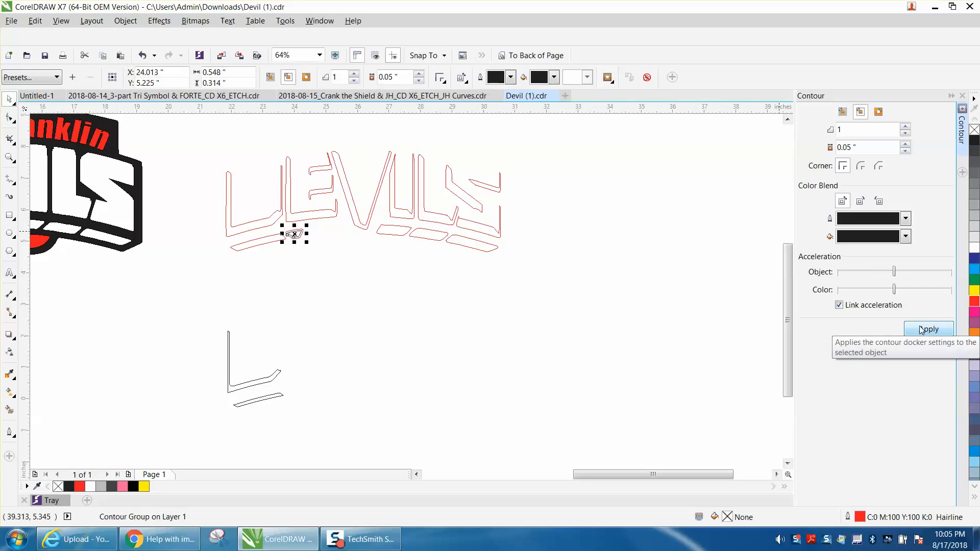
click(927, 330)
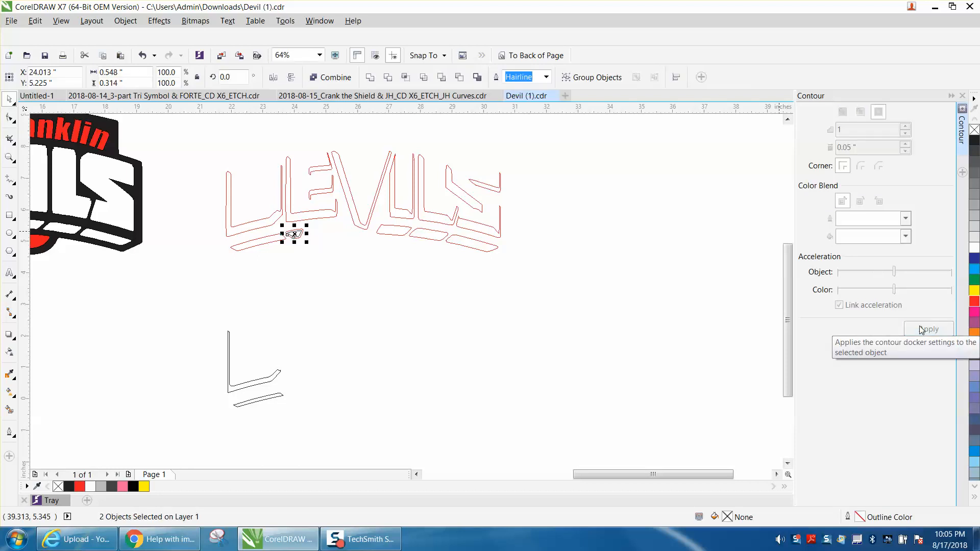
click(384, 320)
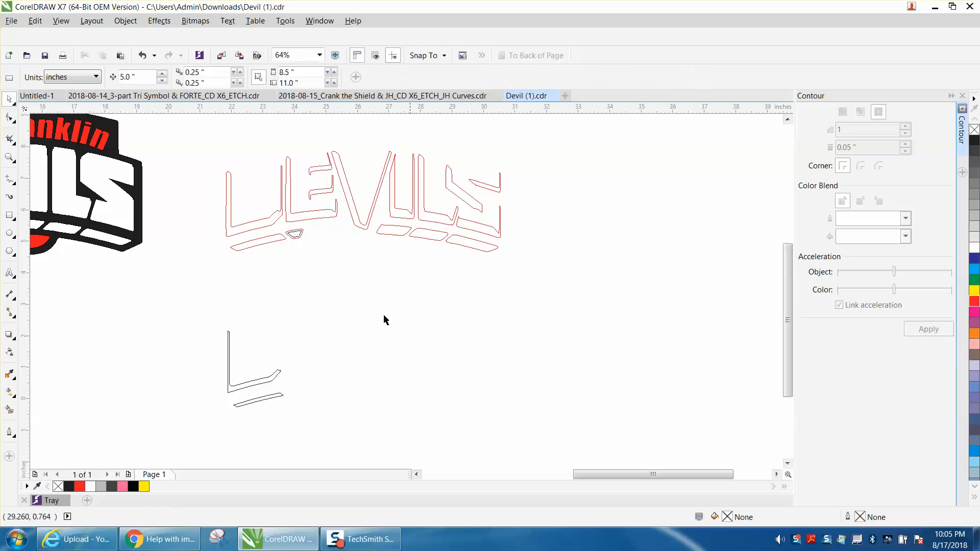
Drag the thinner small piece and another L-shaped contour piece down beside the separated pieces
click(294, 235)
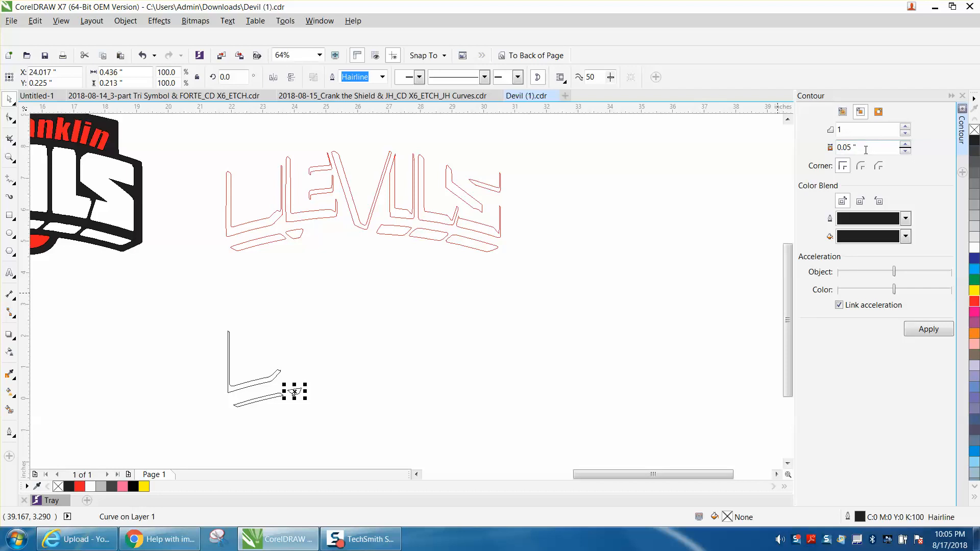
mouse_move(372, 371)
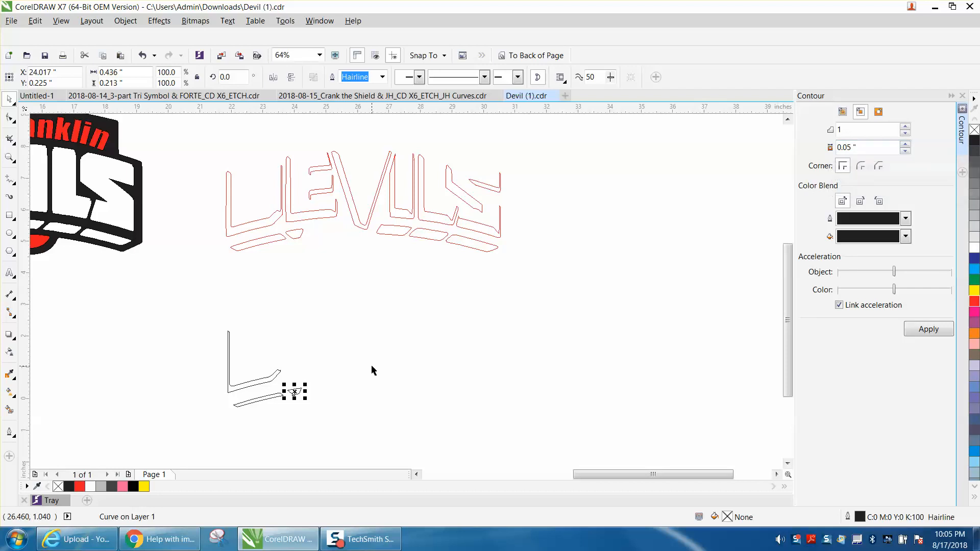
mouse_move(244, 355)
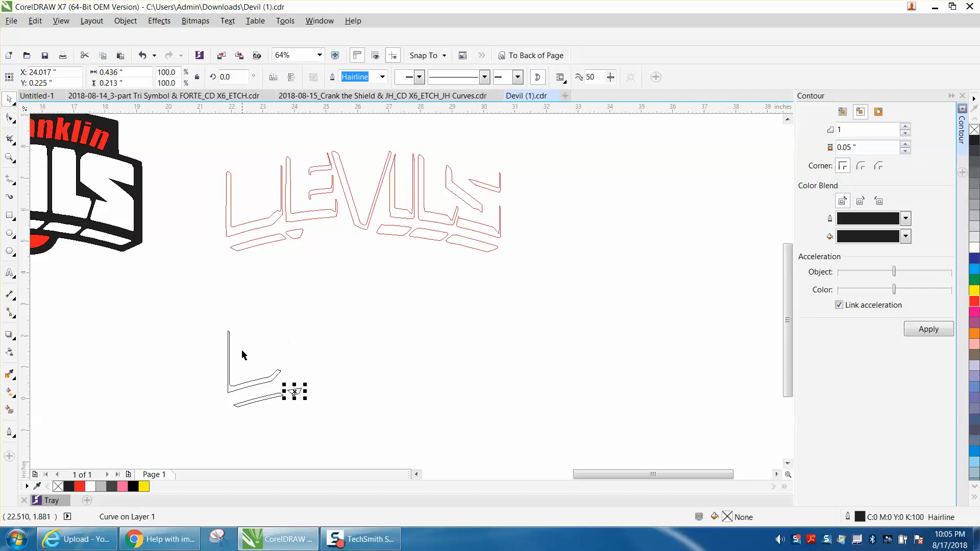
mouse_move(260, 232)
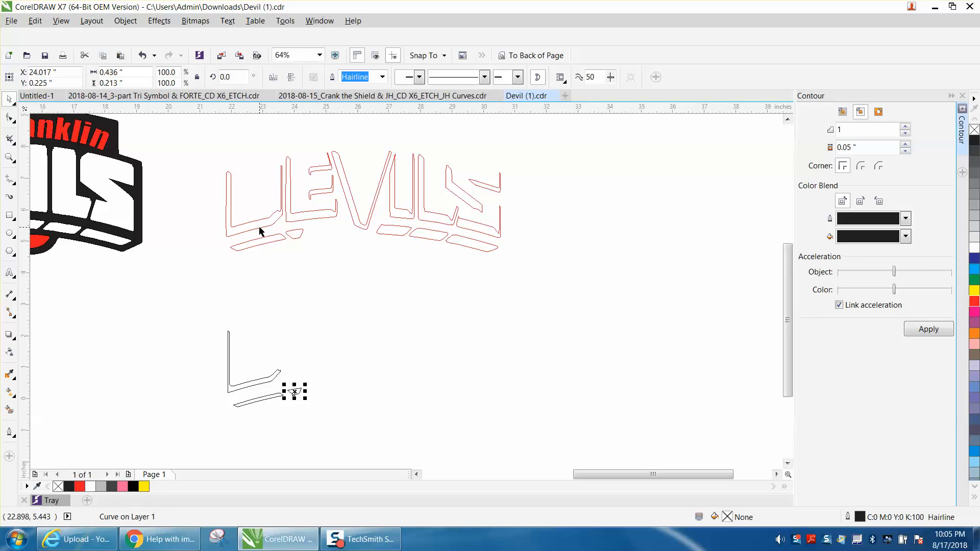
mouse_move(261, 233)
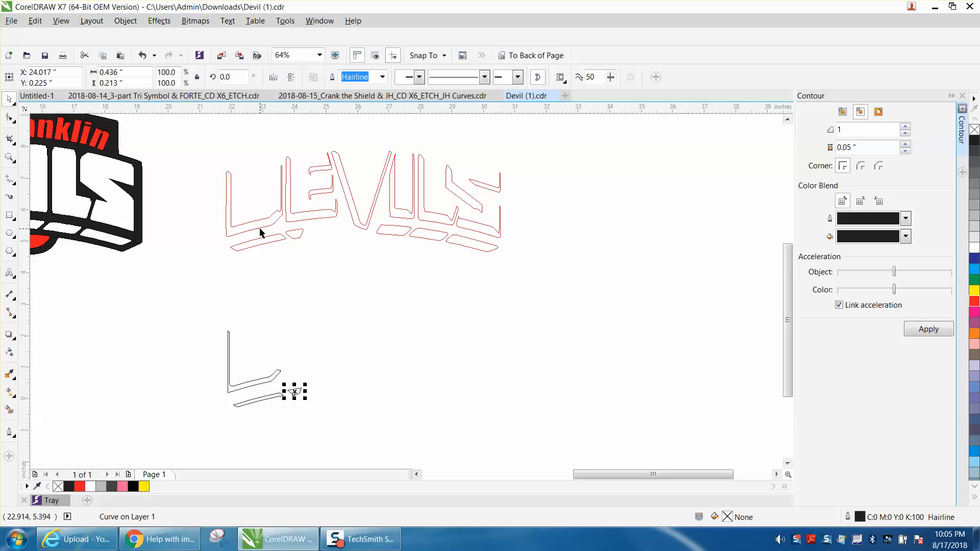
mouse_move(297, 225)
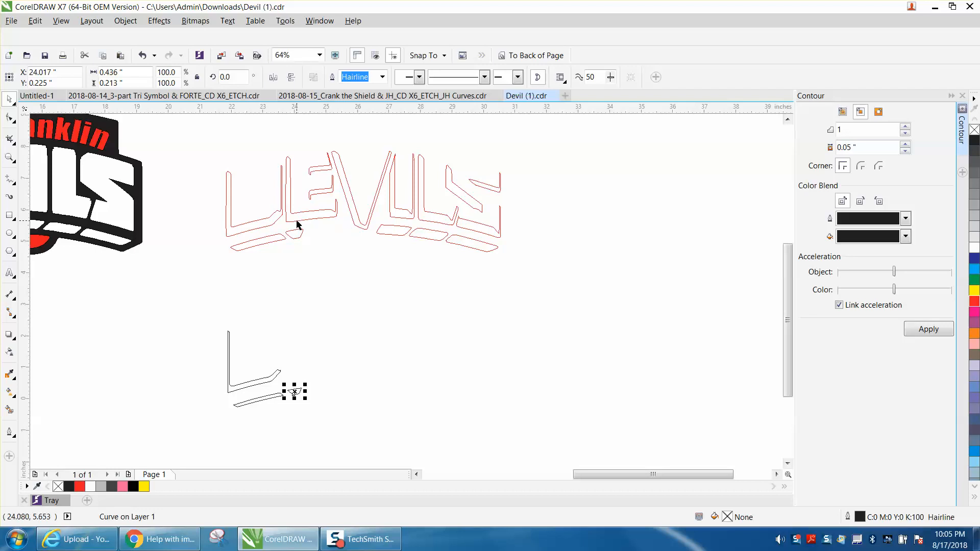
click(928, 330)
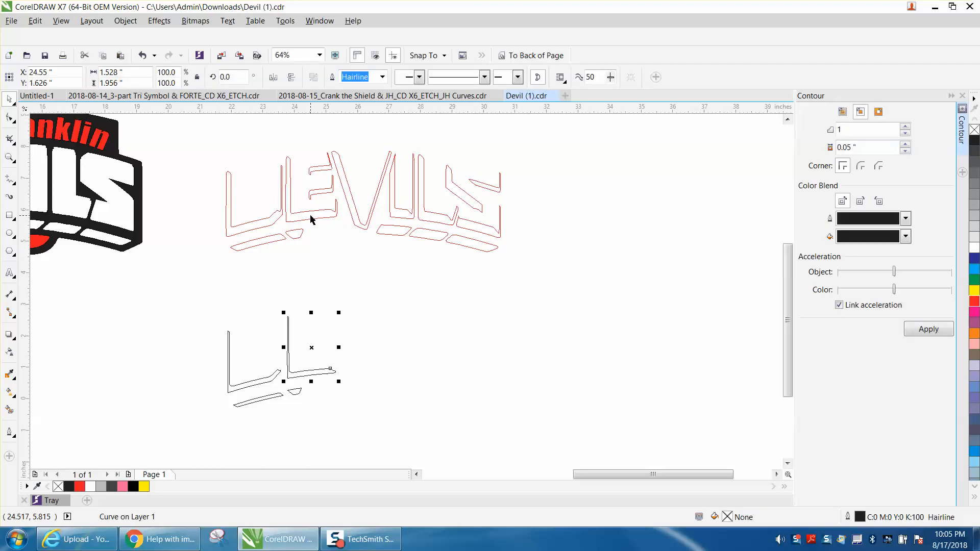
click(353, 282)
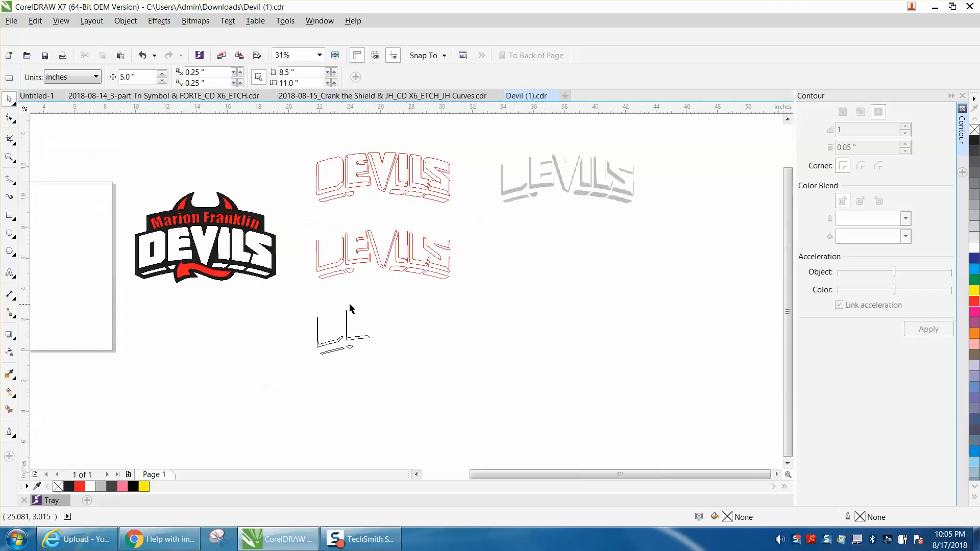
mouse_move(224, 243)
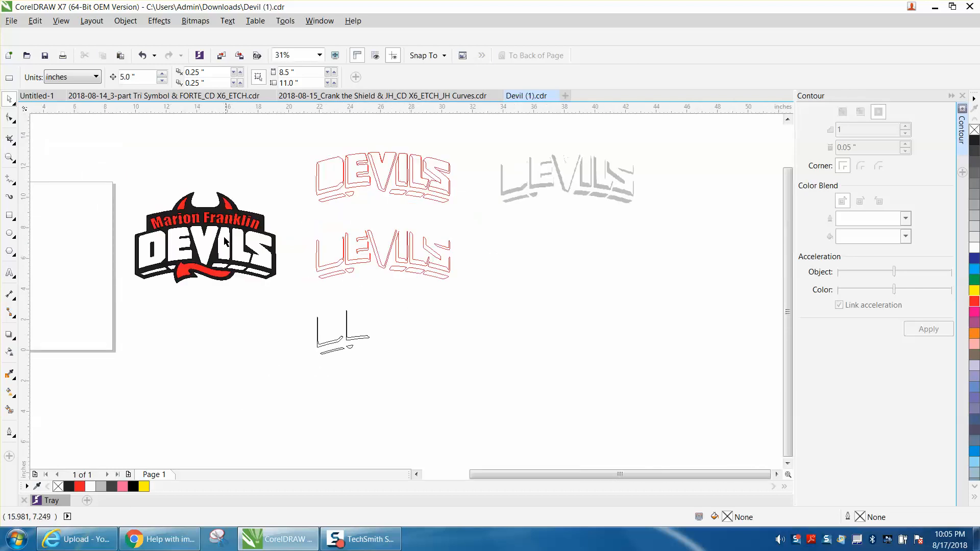
mouse_move(221, 344)
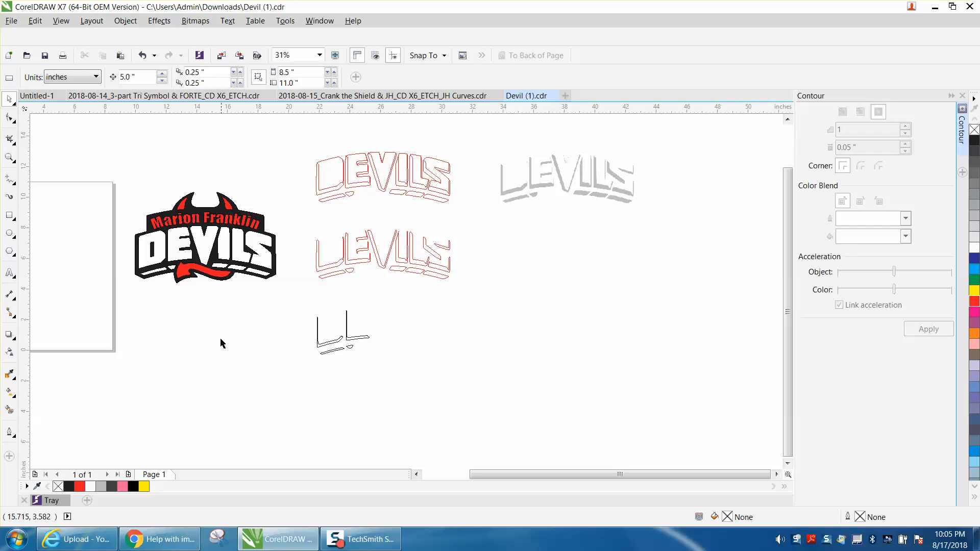
mouse_move(223, 259)
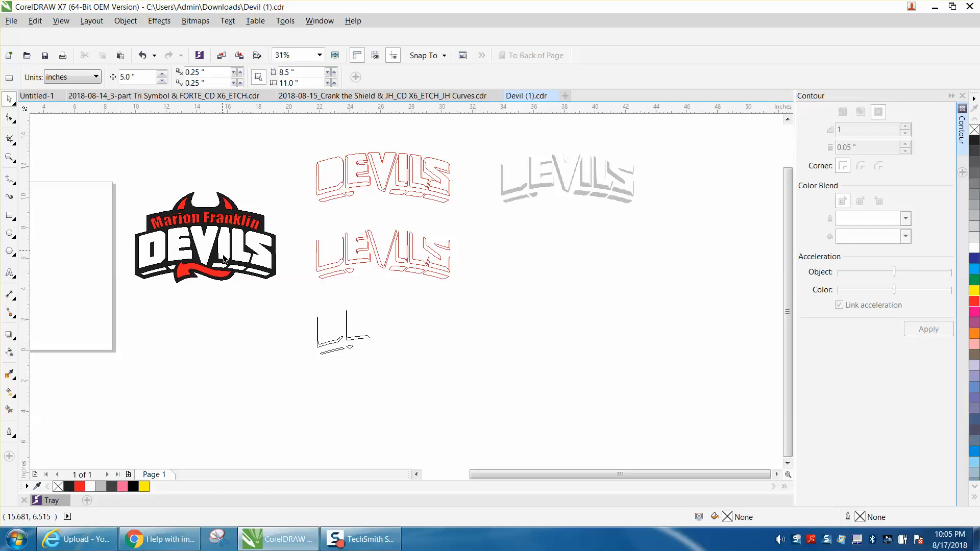
mouse_move(344, 233)
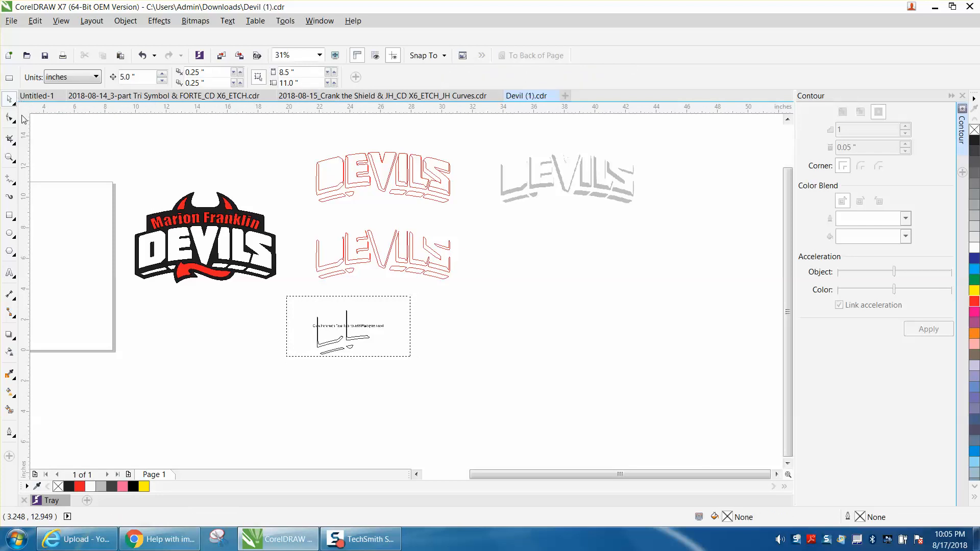
mouse_move(302, 302)
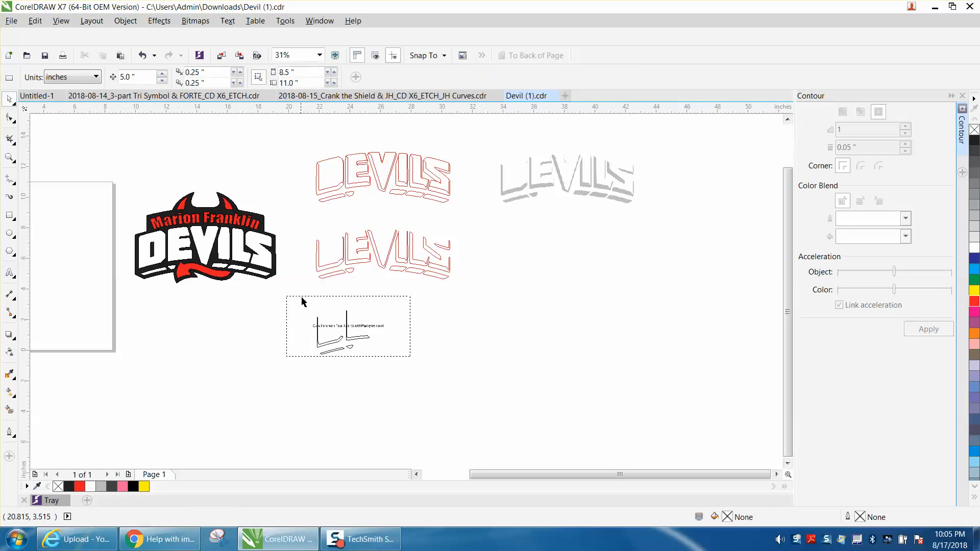
click(348, 325)
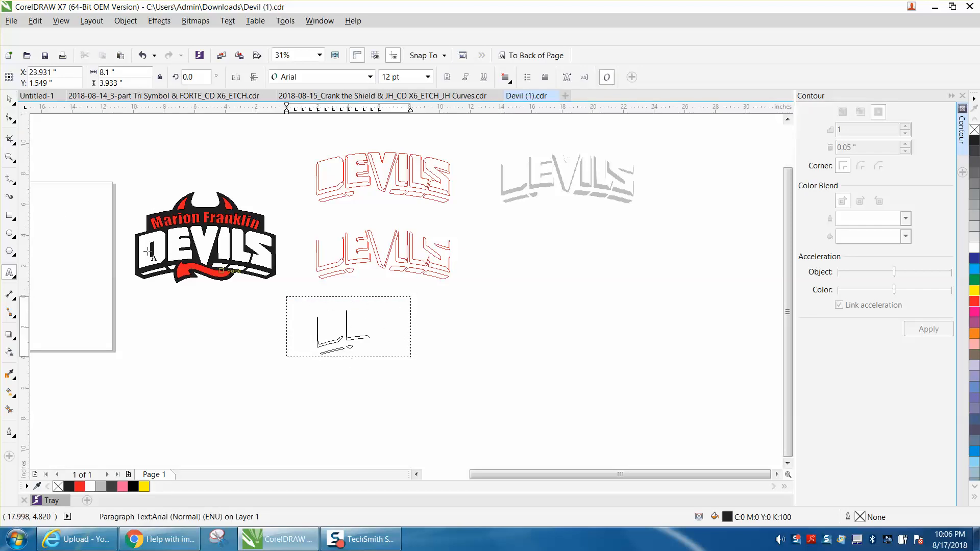
click(347, 326)
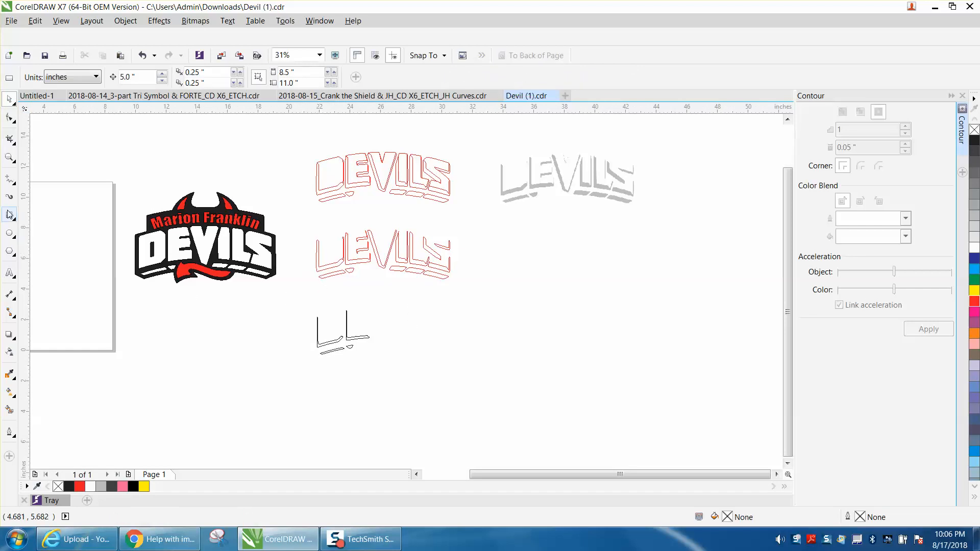
Fill the four separated shadow pieces light gray with outline None using Smart Fill
click(9, 157)
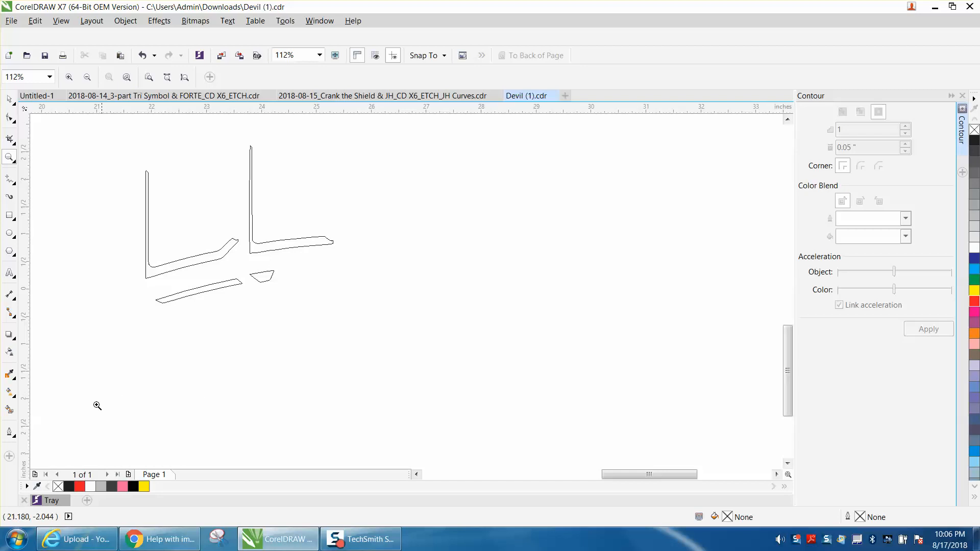
click(162, 95)
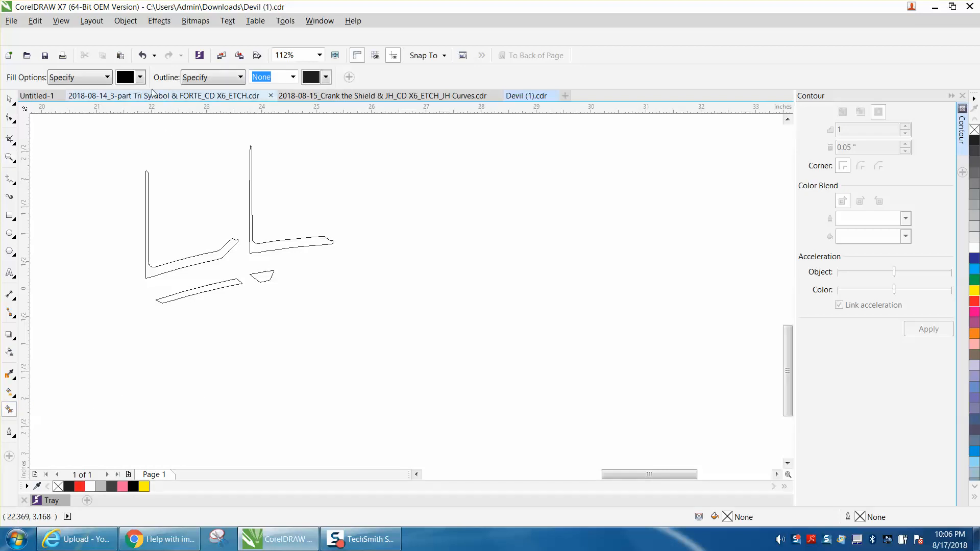
click(140, 76)
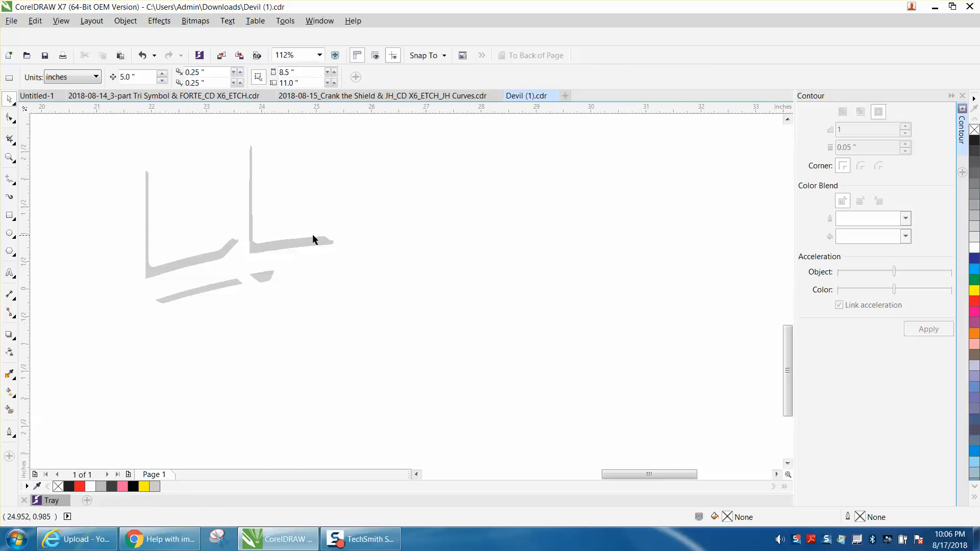
click(291, 241)
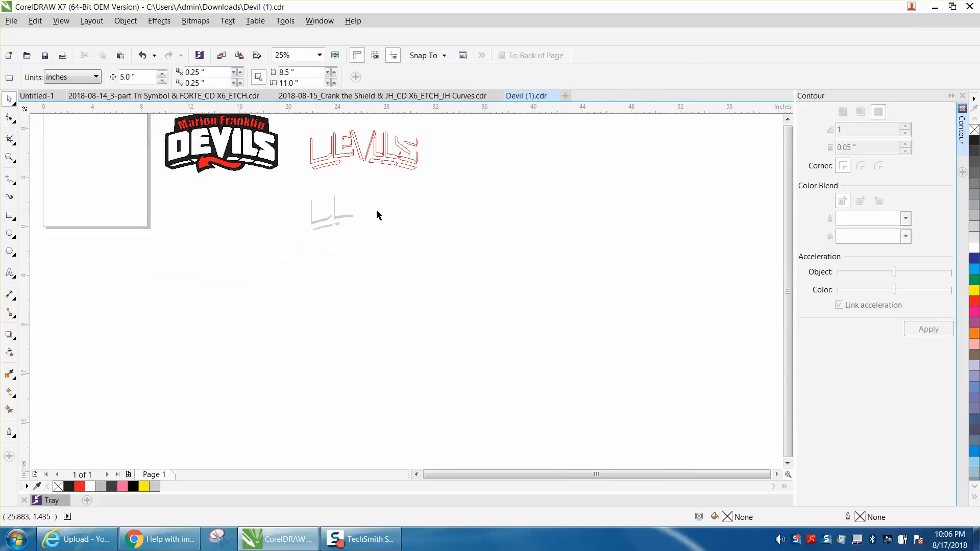
mouse_move(382, 212)
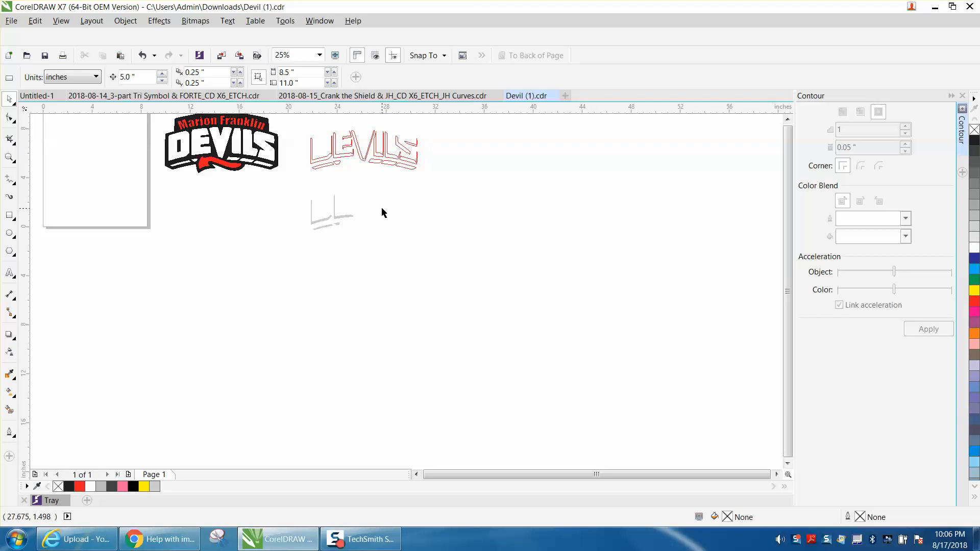